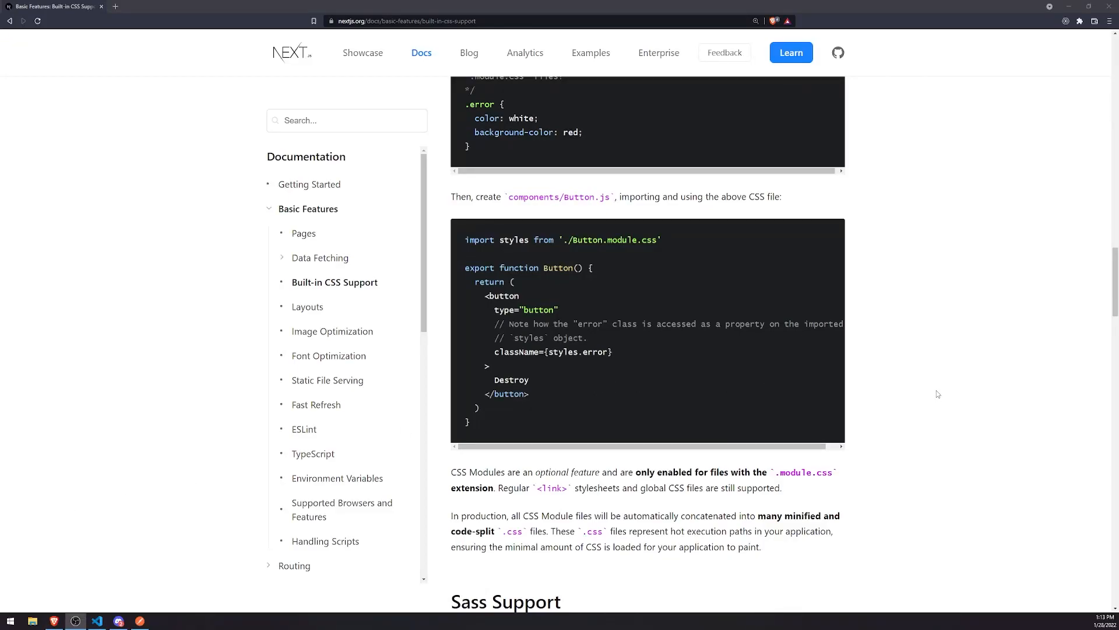
- Scroll the Built-In CSS Support docs to the 'Adding a Global Stylesheet' section
scroll("down", 3)
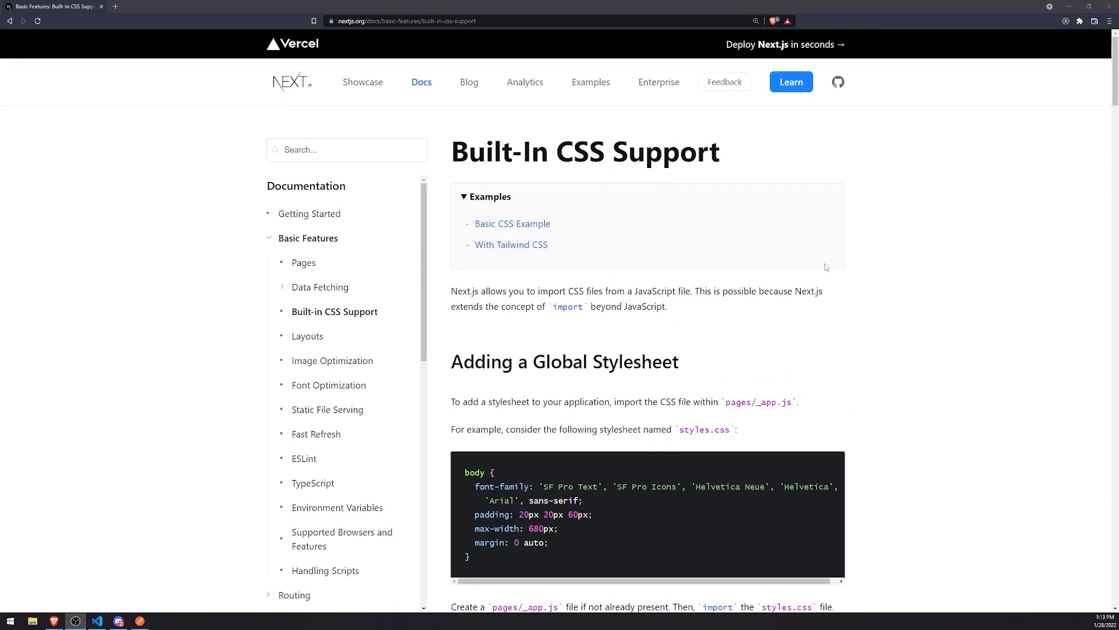
mouse_move(967, 260)
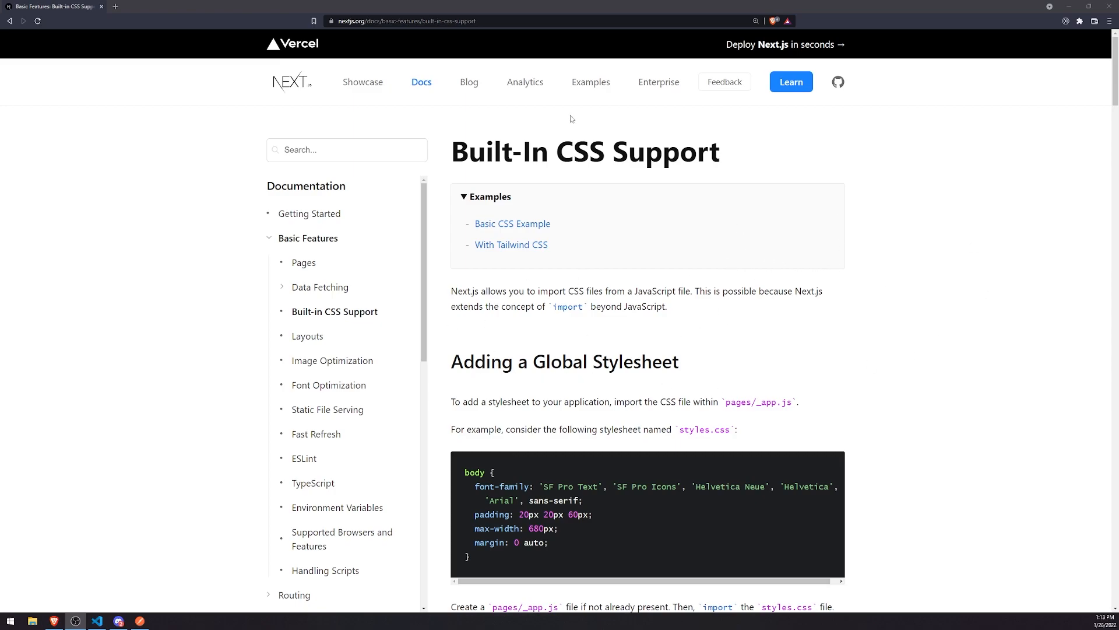
mouse_move(922, 175)
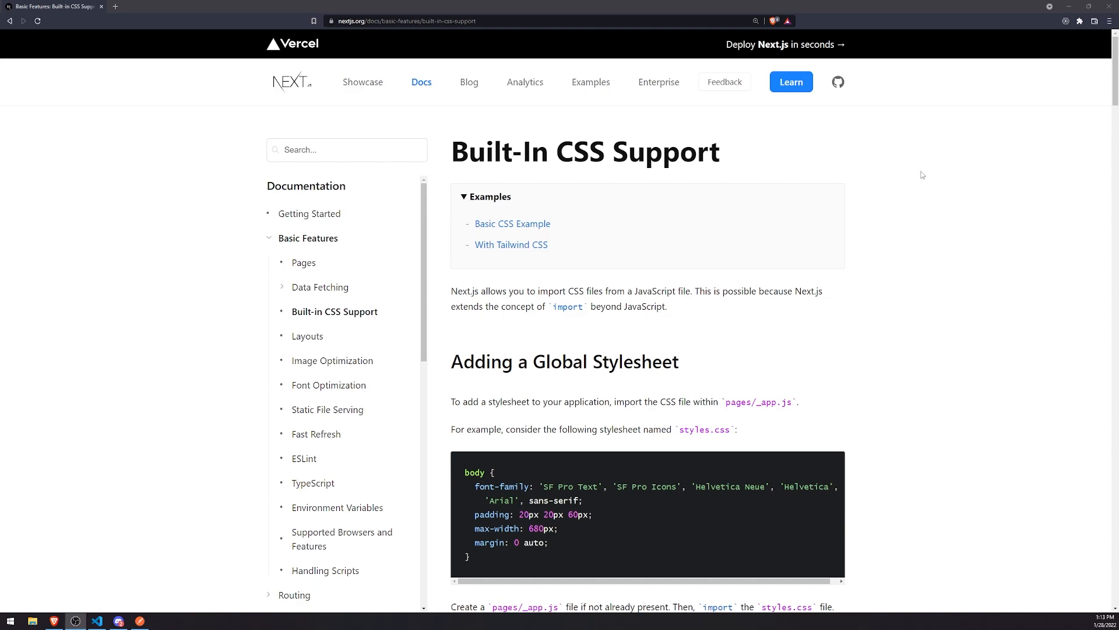
mouse_move(925, 172)
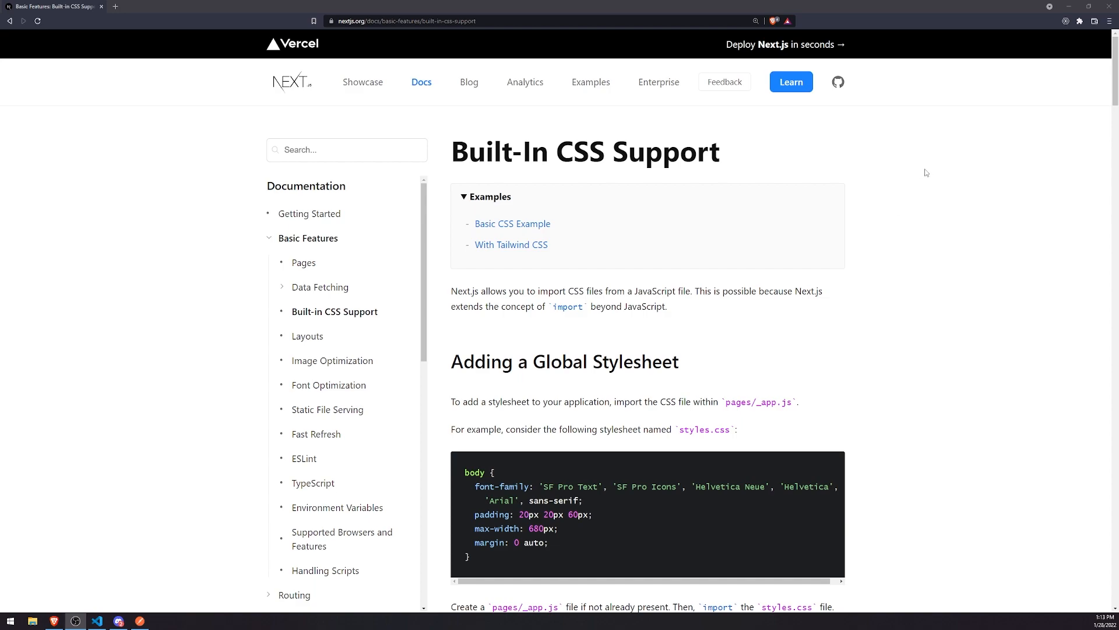
mouse_move(477, 122)
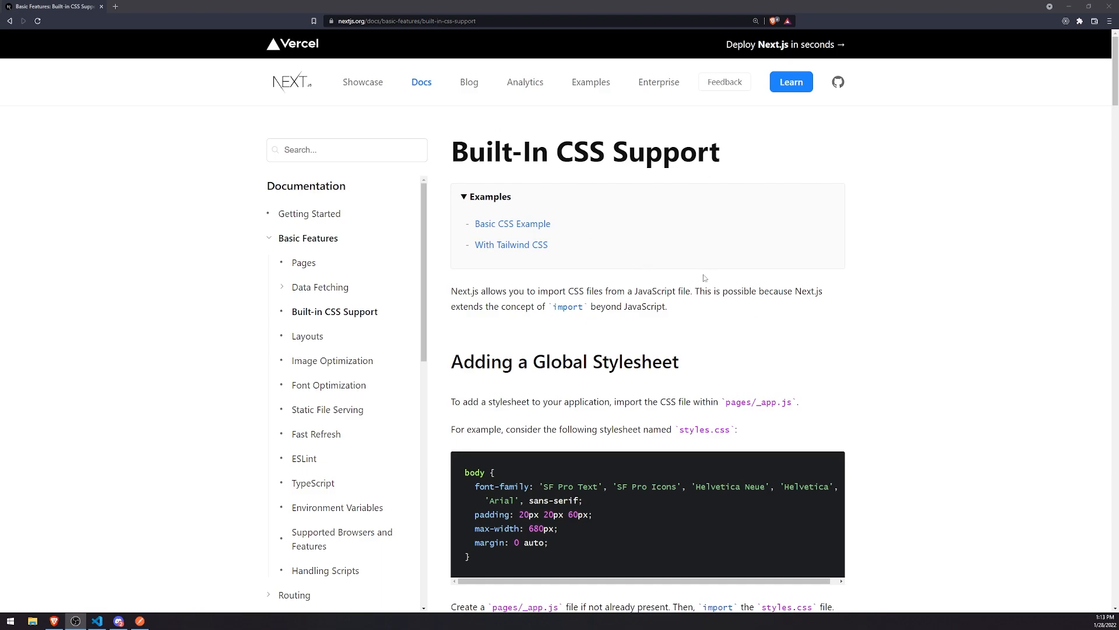
scroll("down", 3)
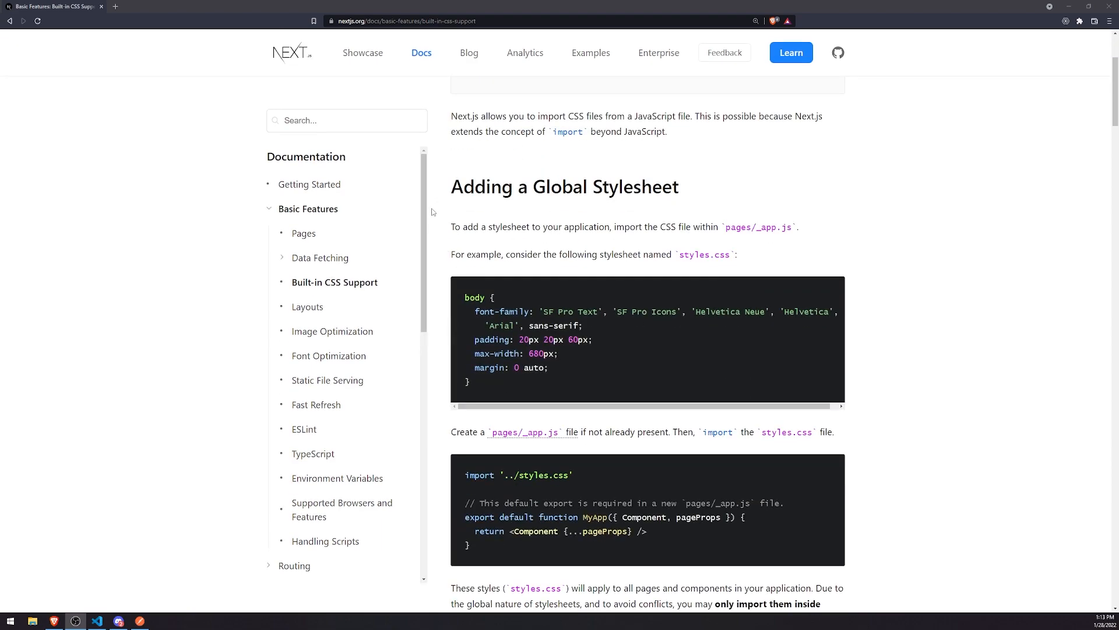
mouse_move(770, 294)
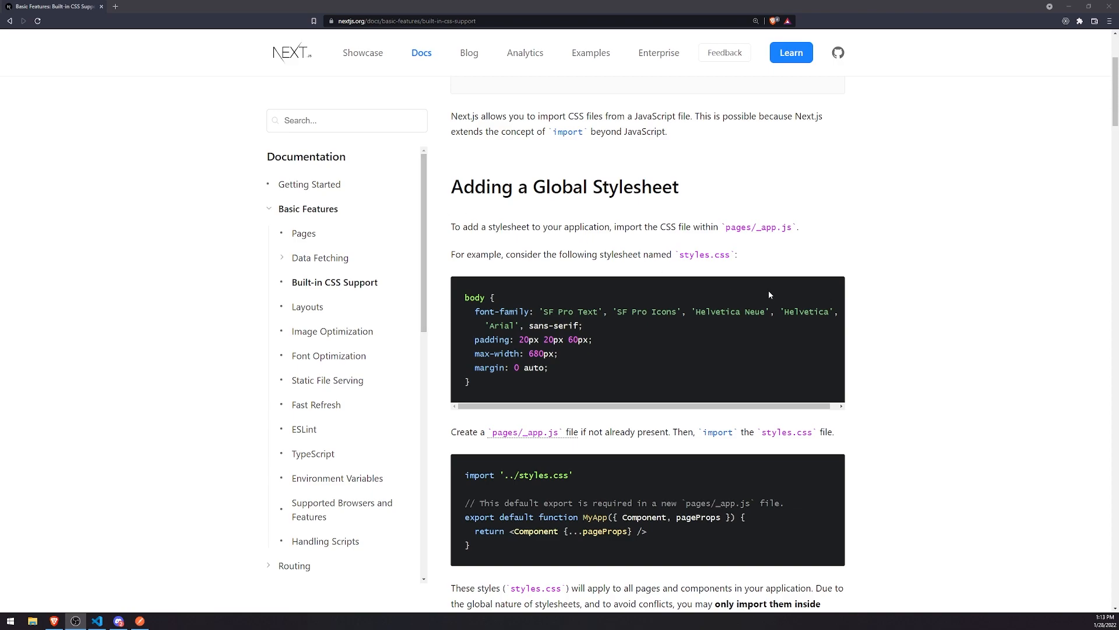
scroll("down", 3)
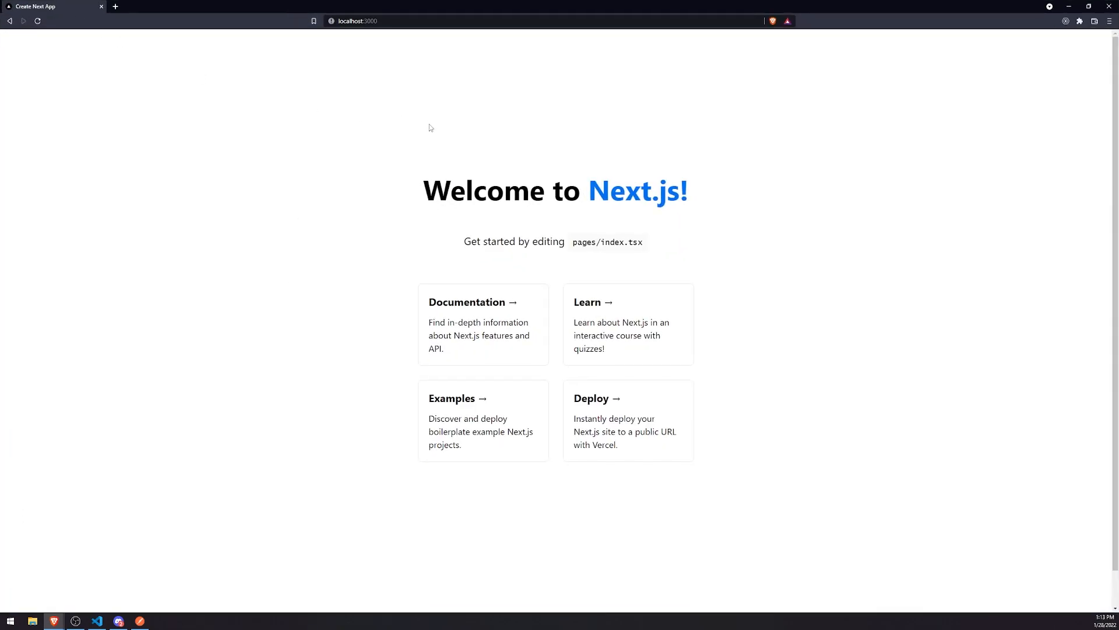
- Check the localhost:3000 welcome page in Brave, then switch to the VS Code window
double_click(436, 191)
type("/")
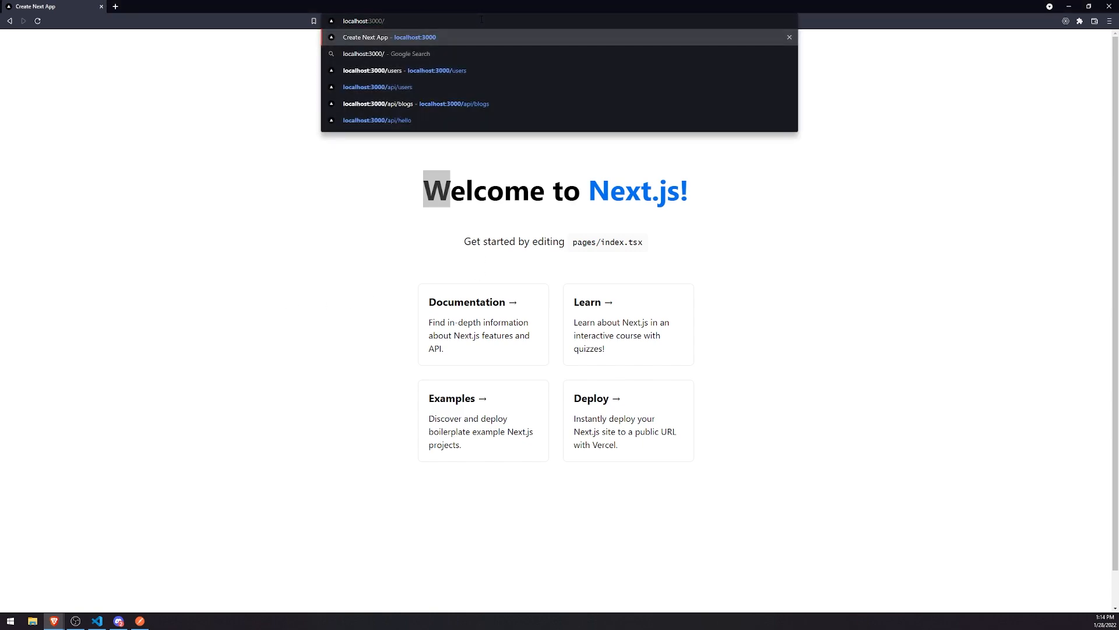
left_click(385, 70)
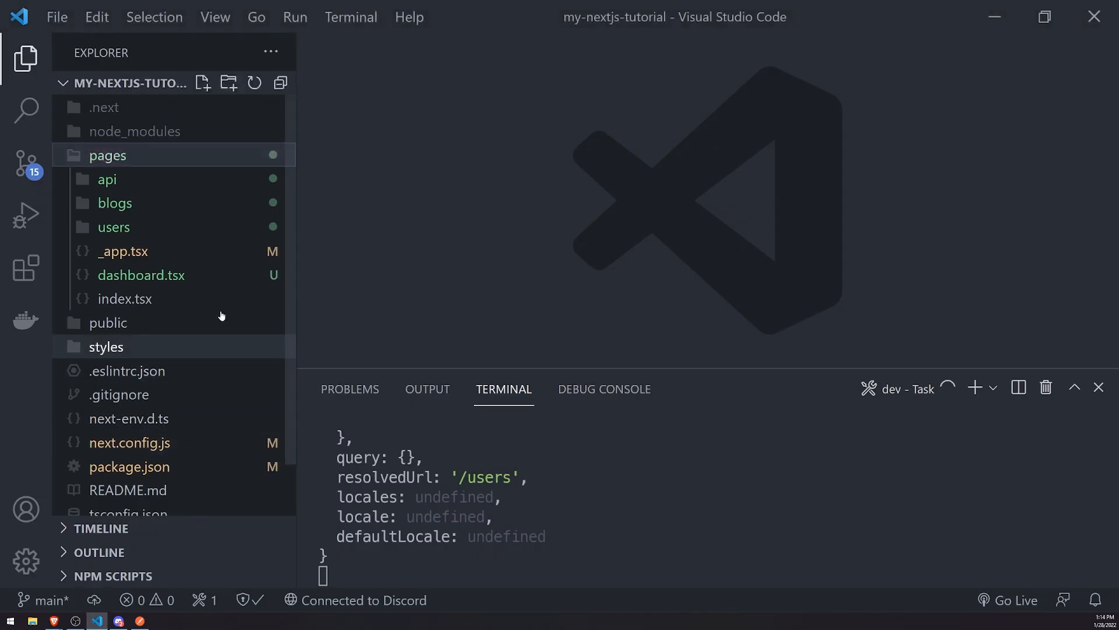
- Open styles/globals.css and start a background-color declaration in the html, body rule
left_click(105, 346)
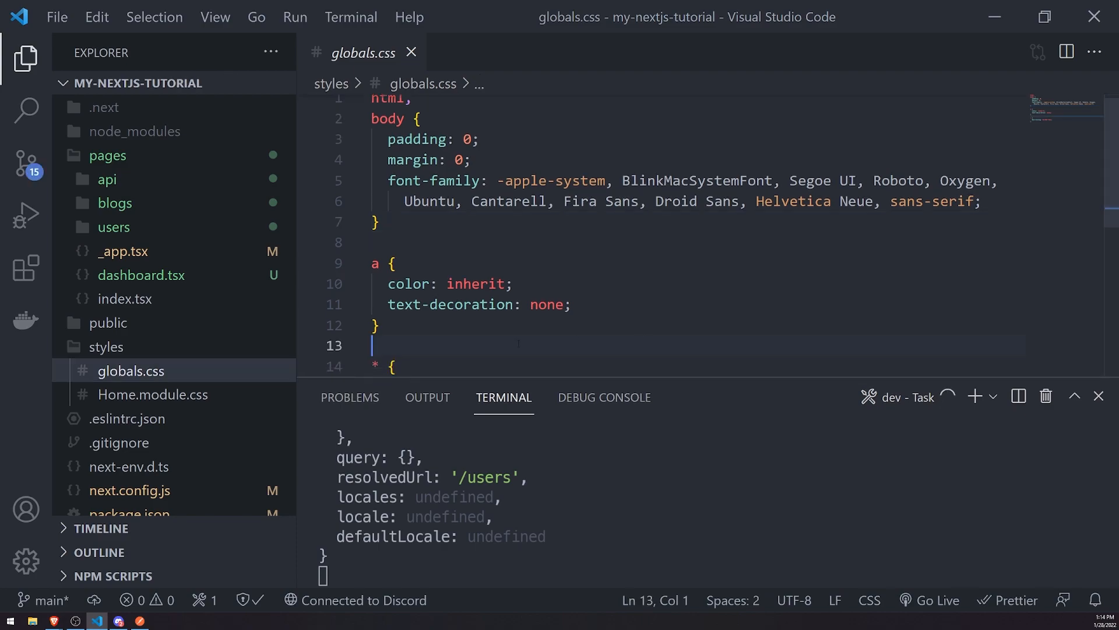
double_click(546, 305)
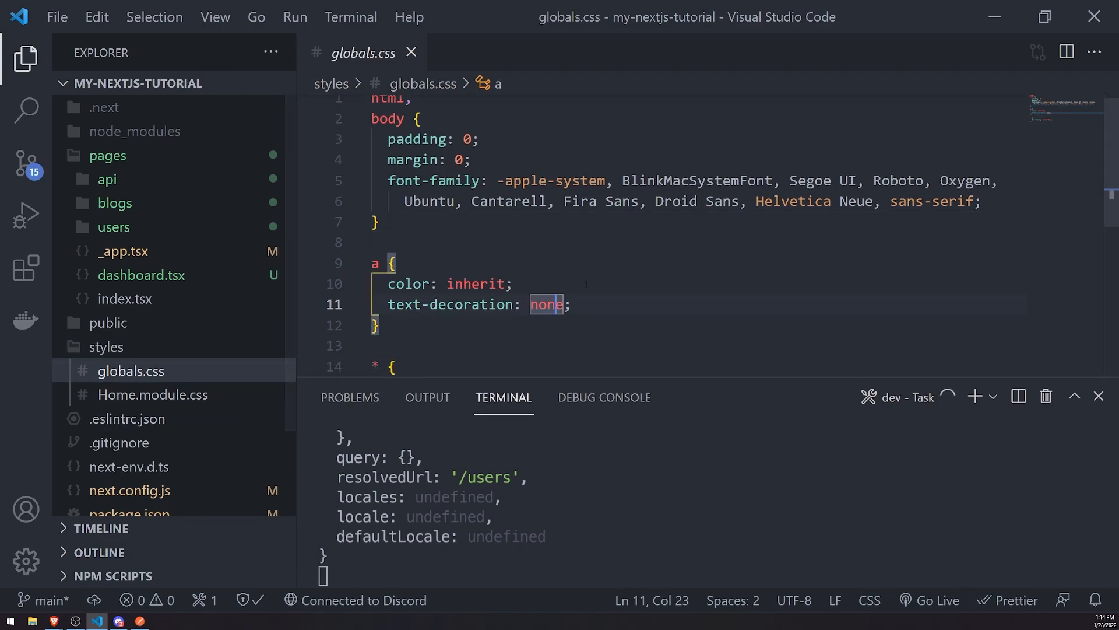
double_click(550, 188)
type("background-color: ;")
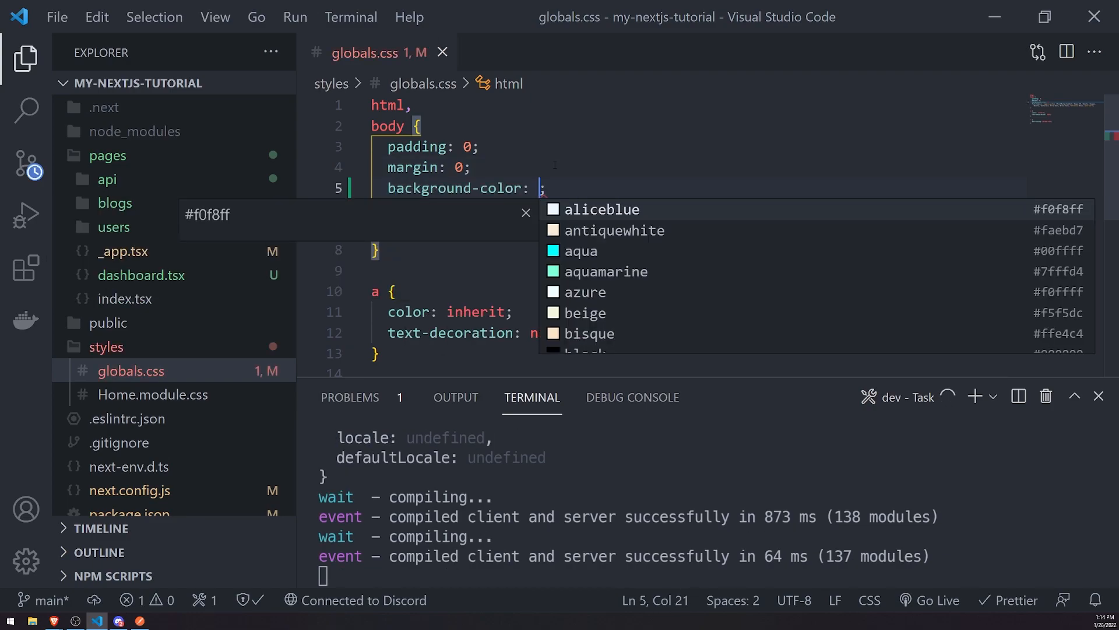
- Set the body rule's background-color to rgb(44, 44, 44) and color to #fff
type("#000")
type("c")
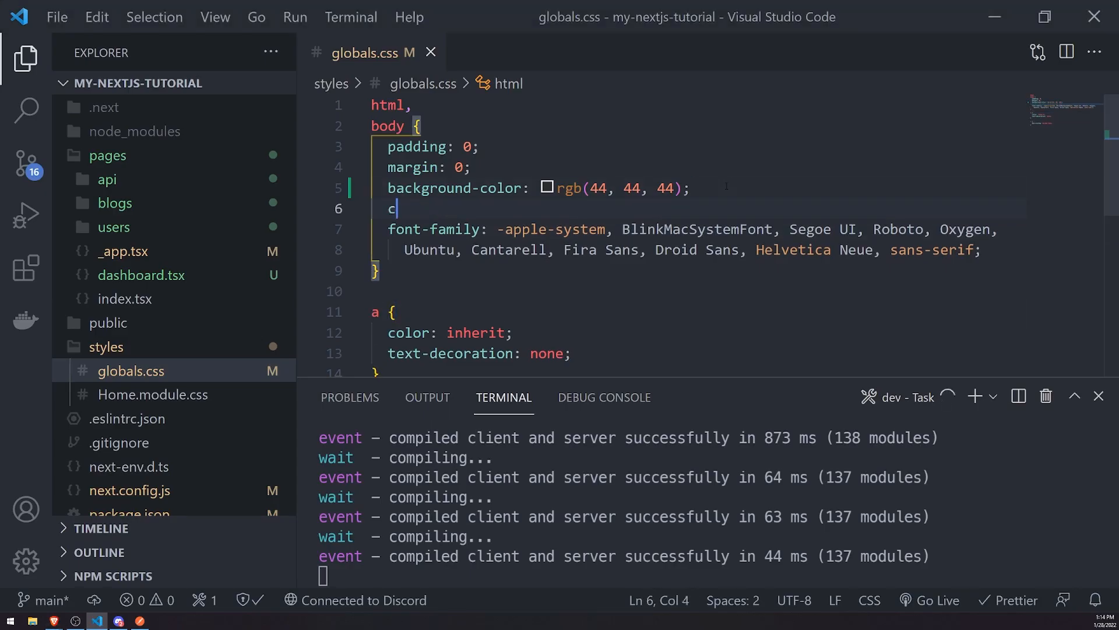
type("olor: #fff;")
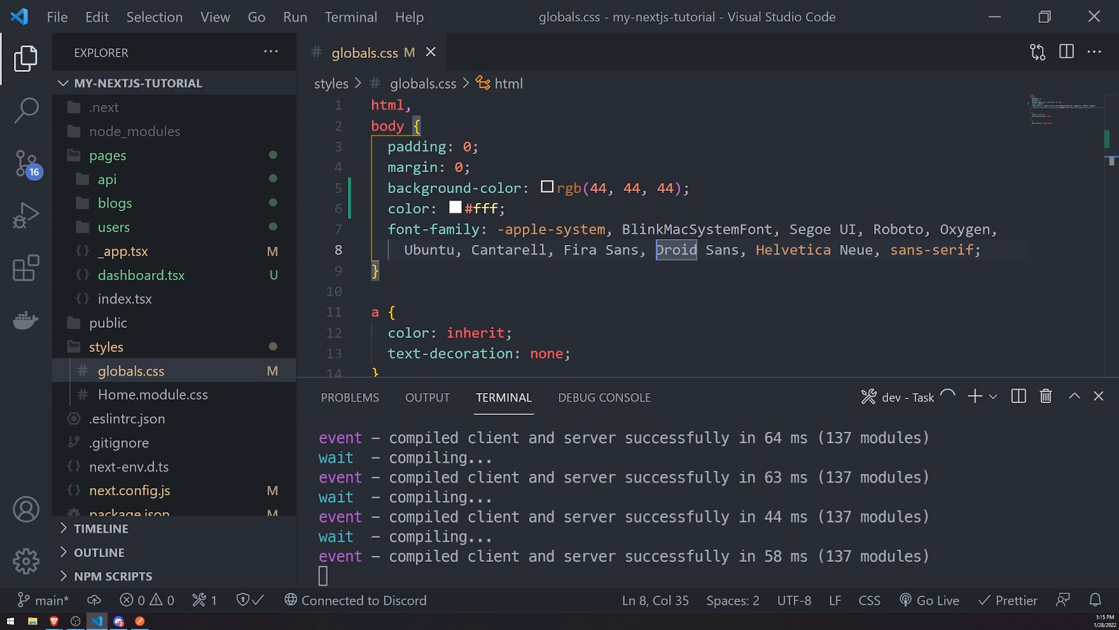
- Switch between globals.css and _app.tsx to view the ../styles/globals.css import
left_click(122, 250)
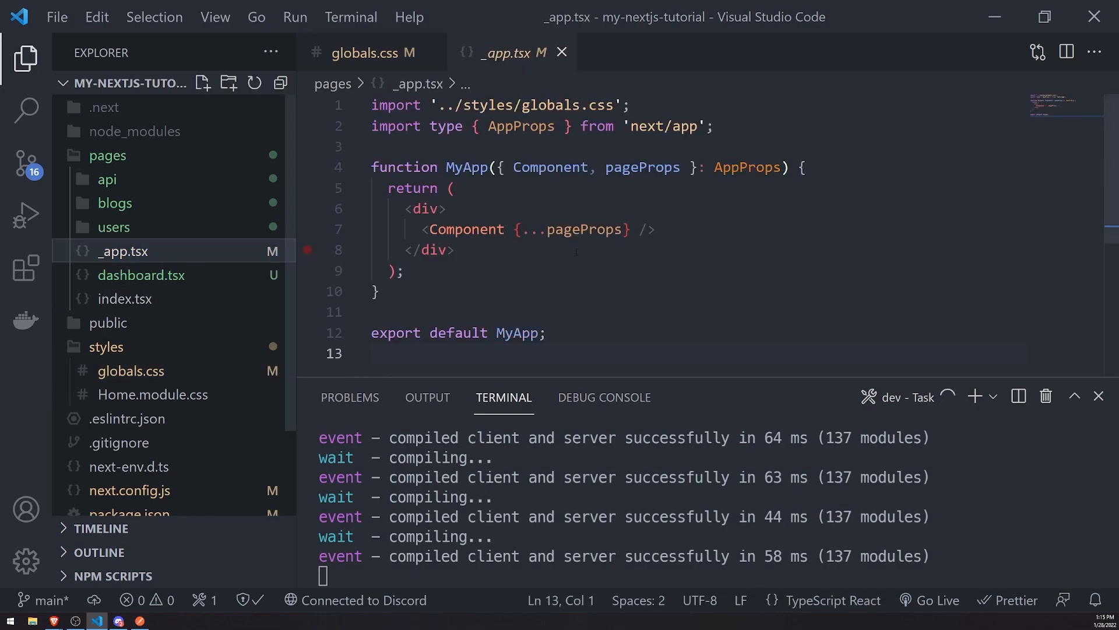
left_click(371, 52)
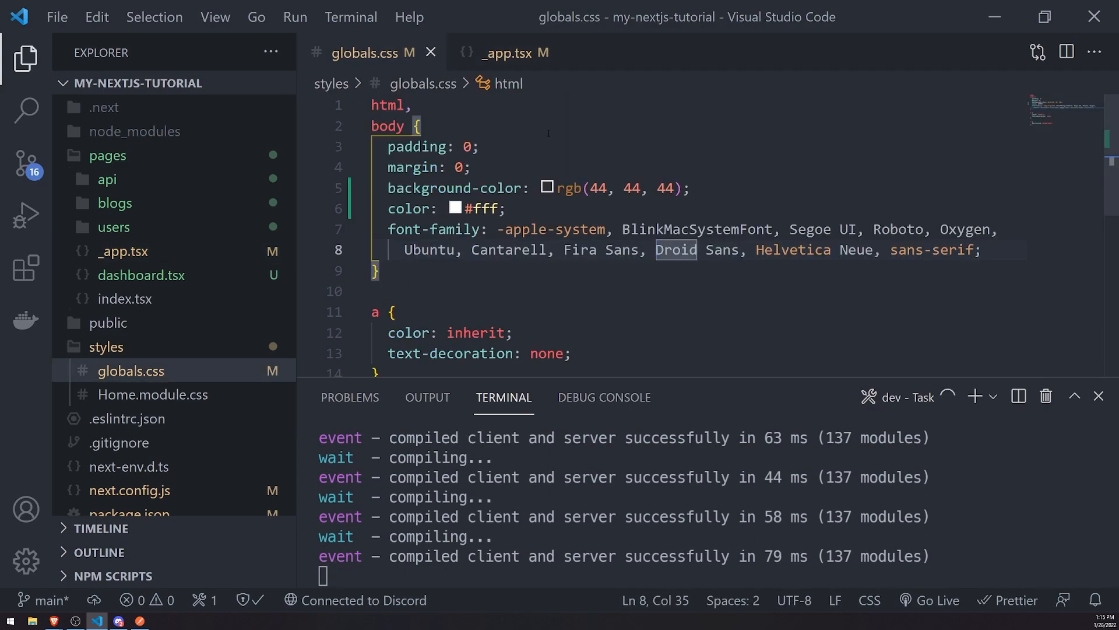
left_click(122, 251)
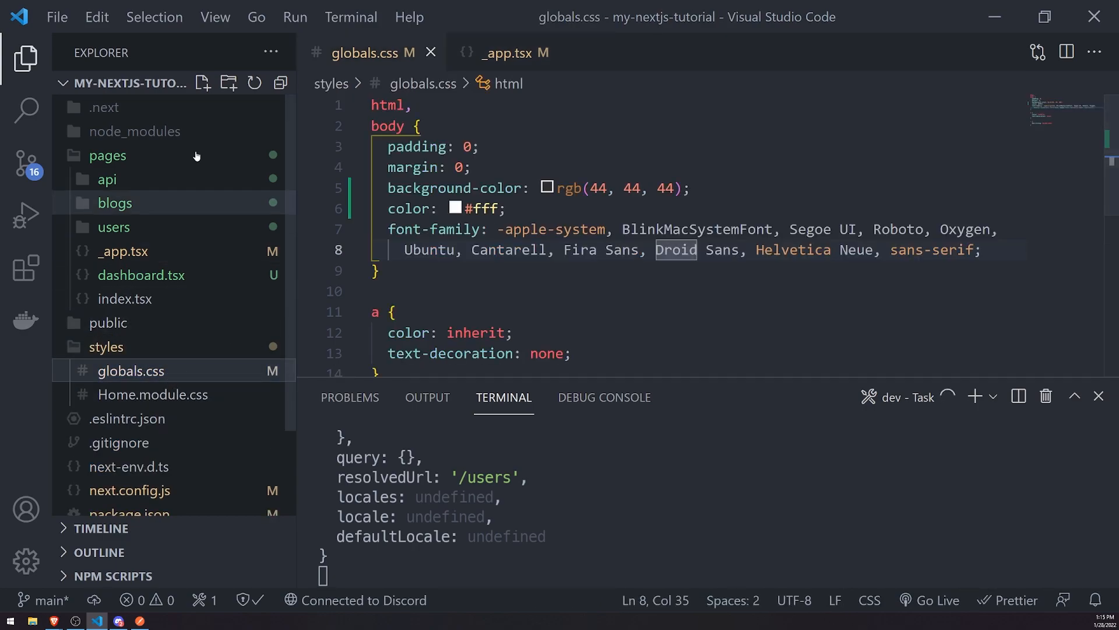
left_click(508, 52)
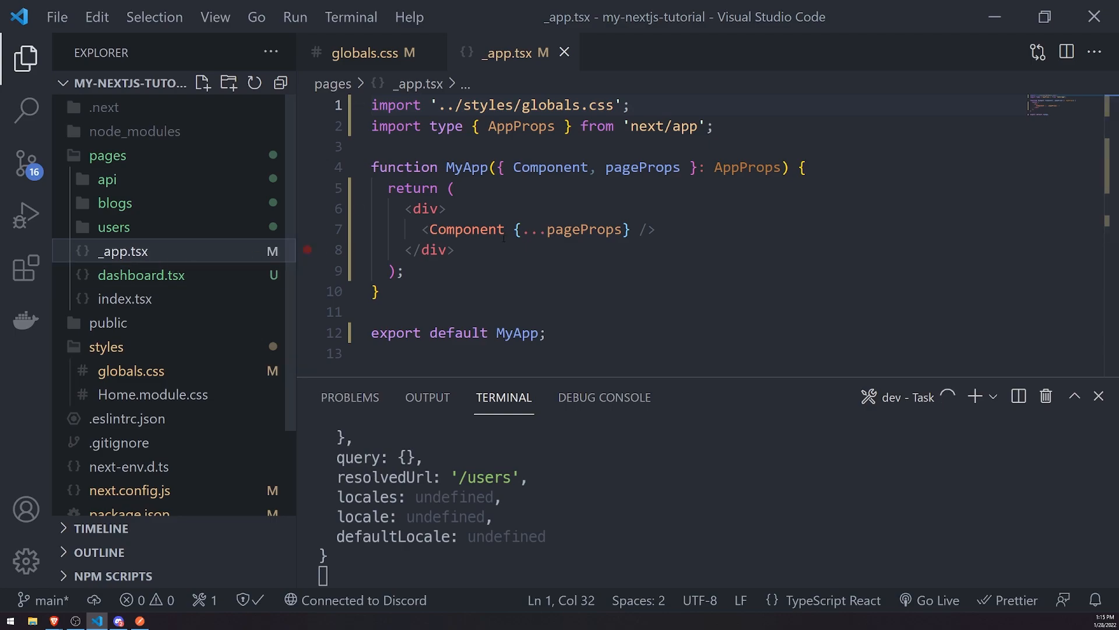
mouse_move(114, 227)
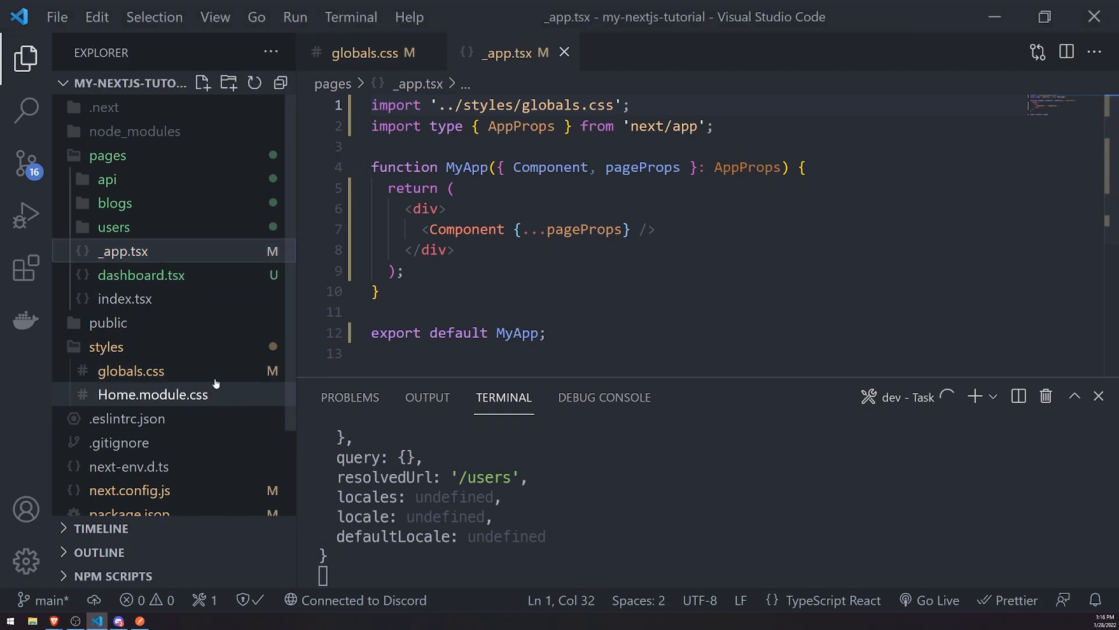
- Glance at Home.module.css, then open pages/users/index.tsx from the Explorer
double_click(153, 394)
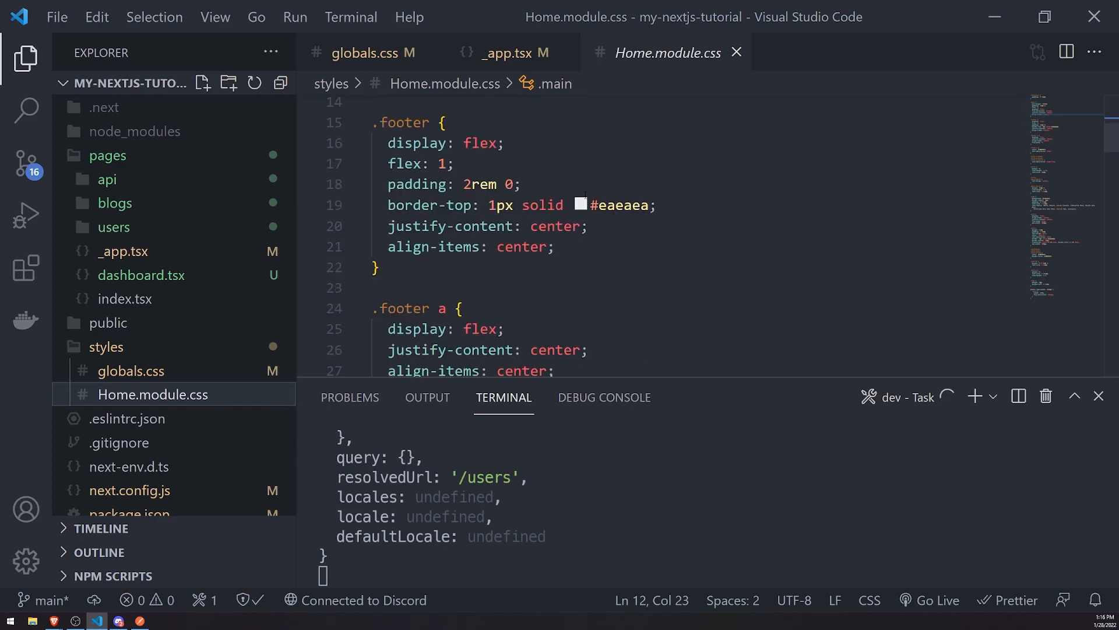
scroll("down", 3)
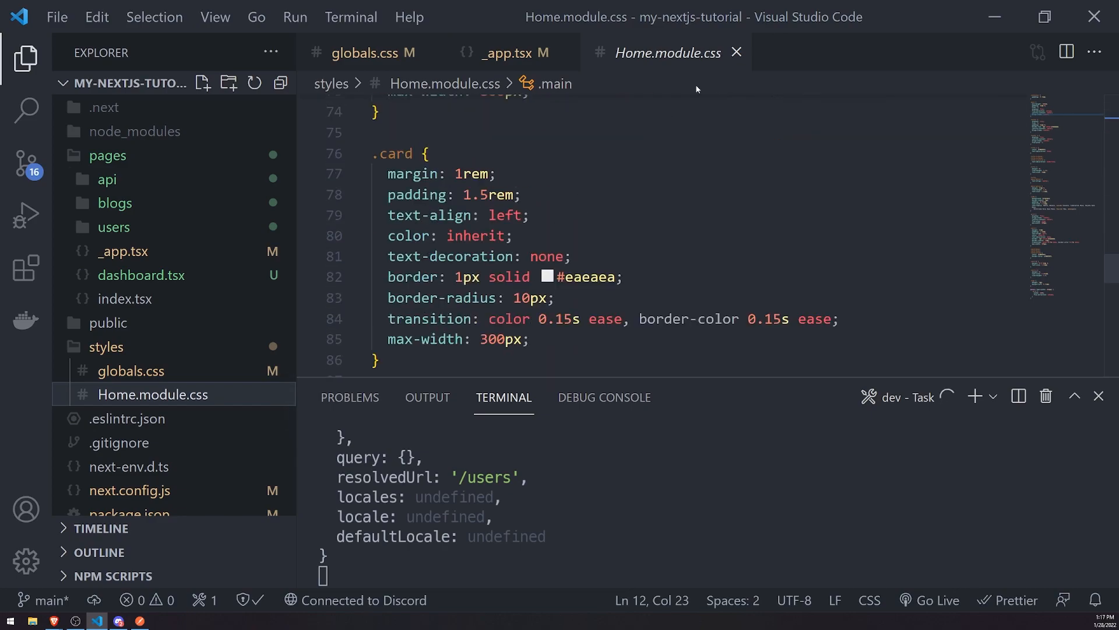
left_click(509, 52)
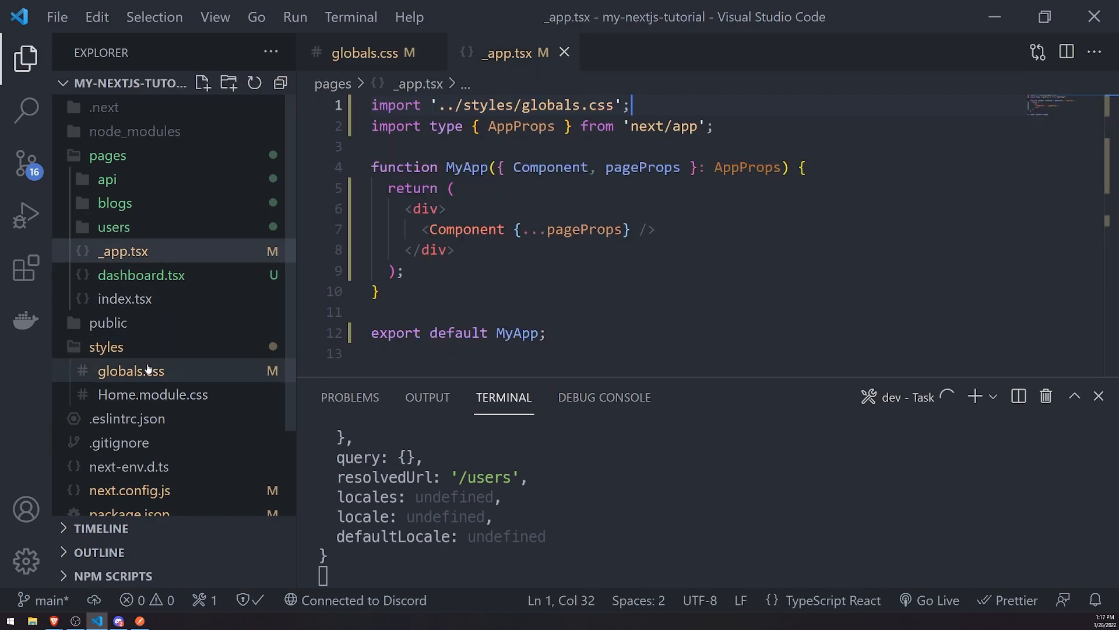
left_click(108, 323)
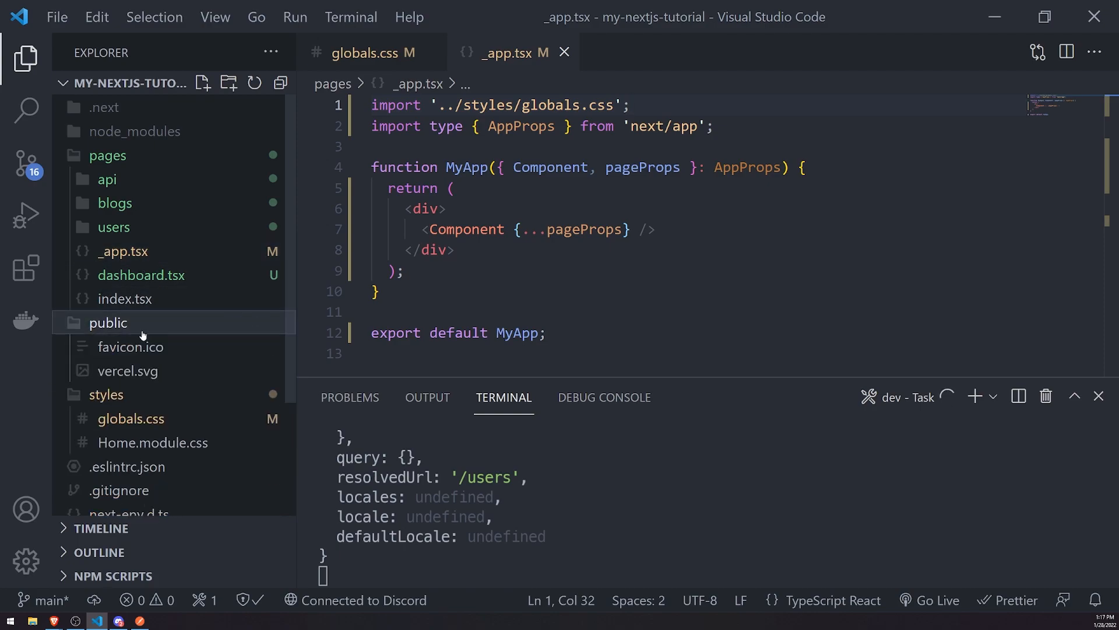
left_click(108, 322)
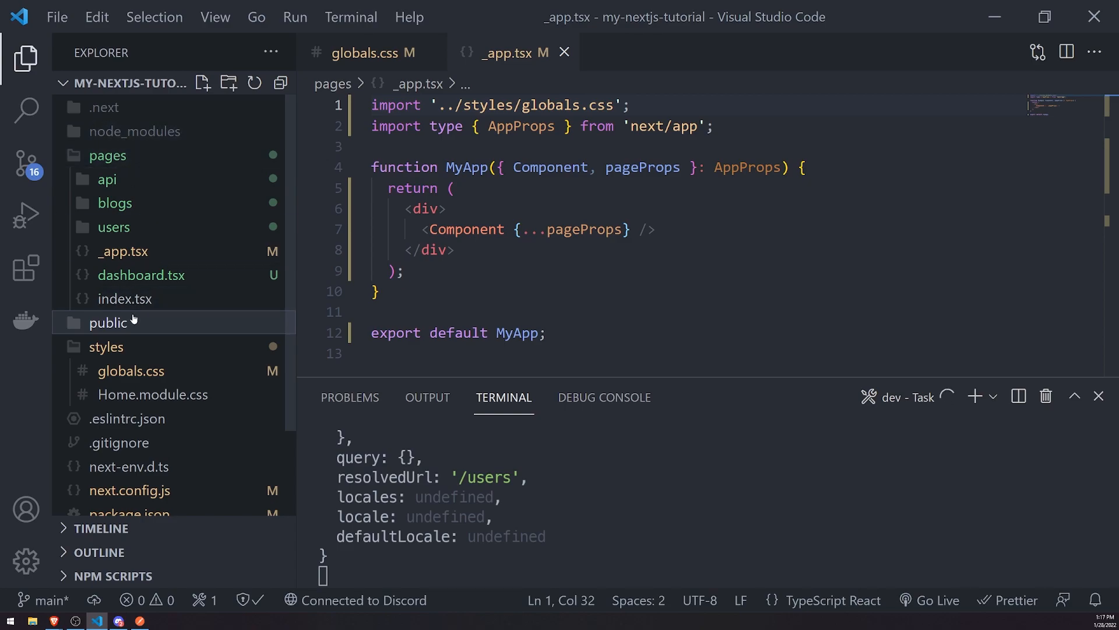
left_click(114, 227)
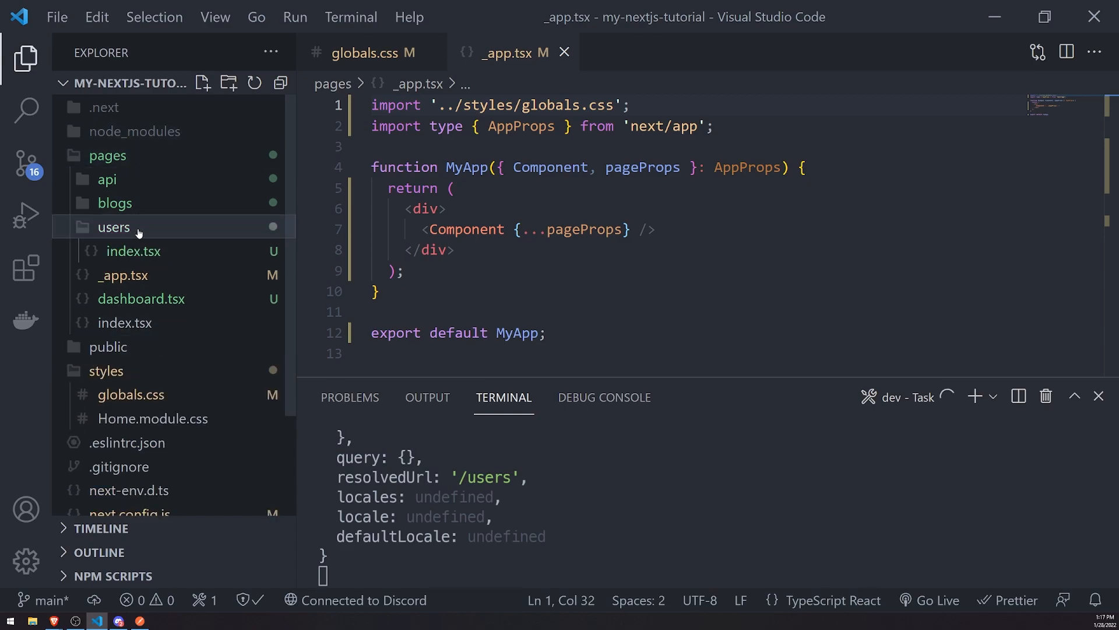
left_click(133, 250)
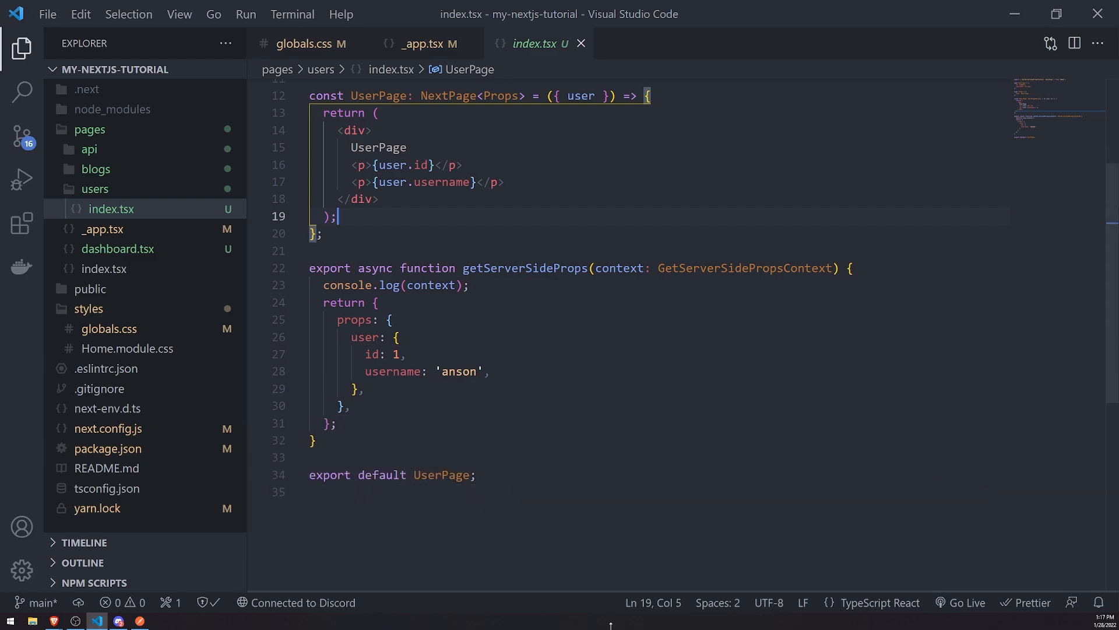
- Create index.module.css in the users folder with a .username rule: bold, 32px
right_click(111, 208)
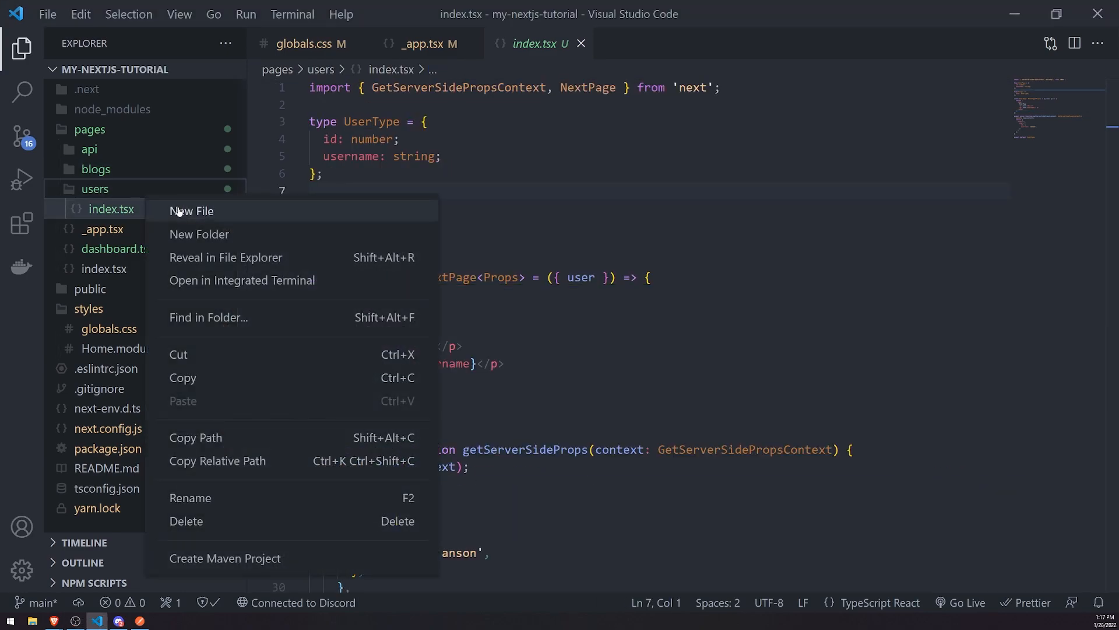
left_click(190, 210)
type("index.module.css")
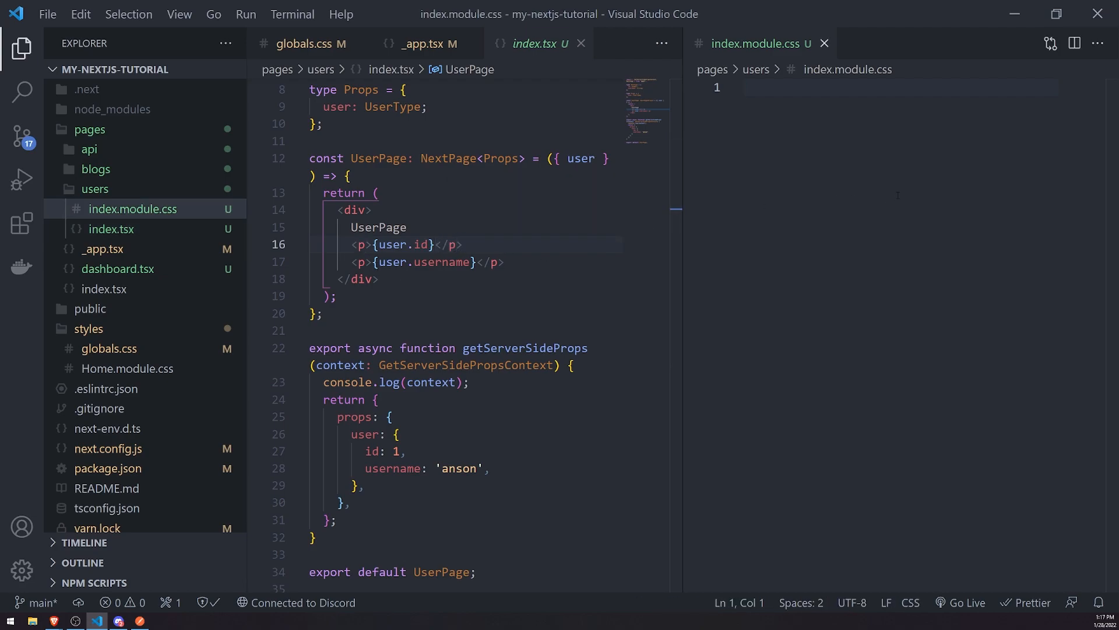
type(".")
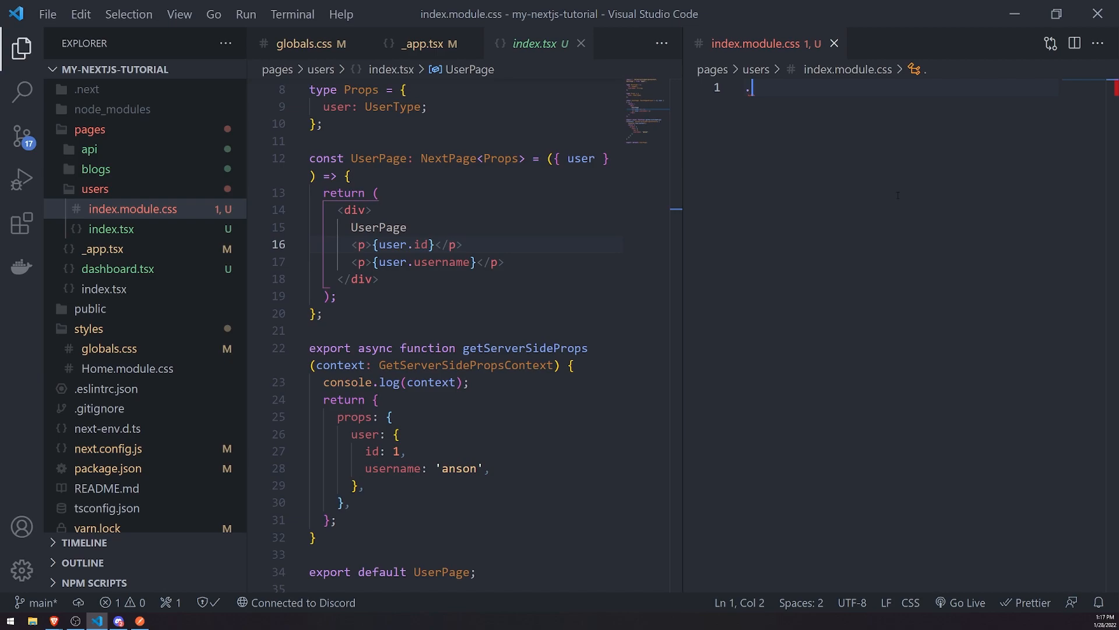
type("username {")
type("f")
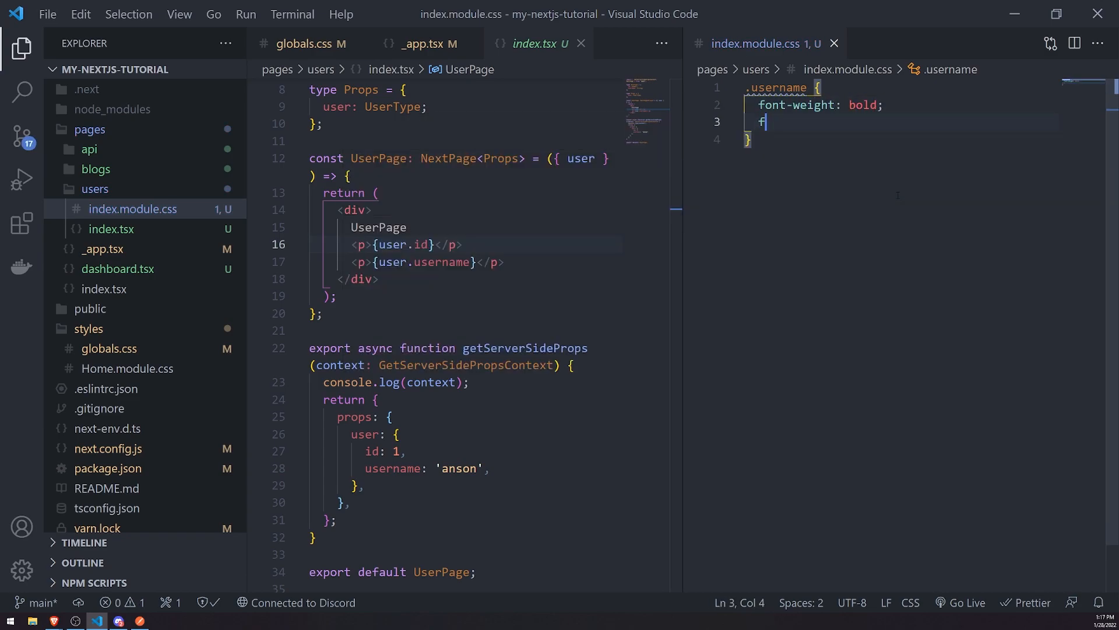
type("ont-size: 32px;")
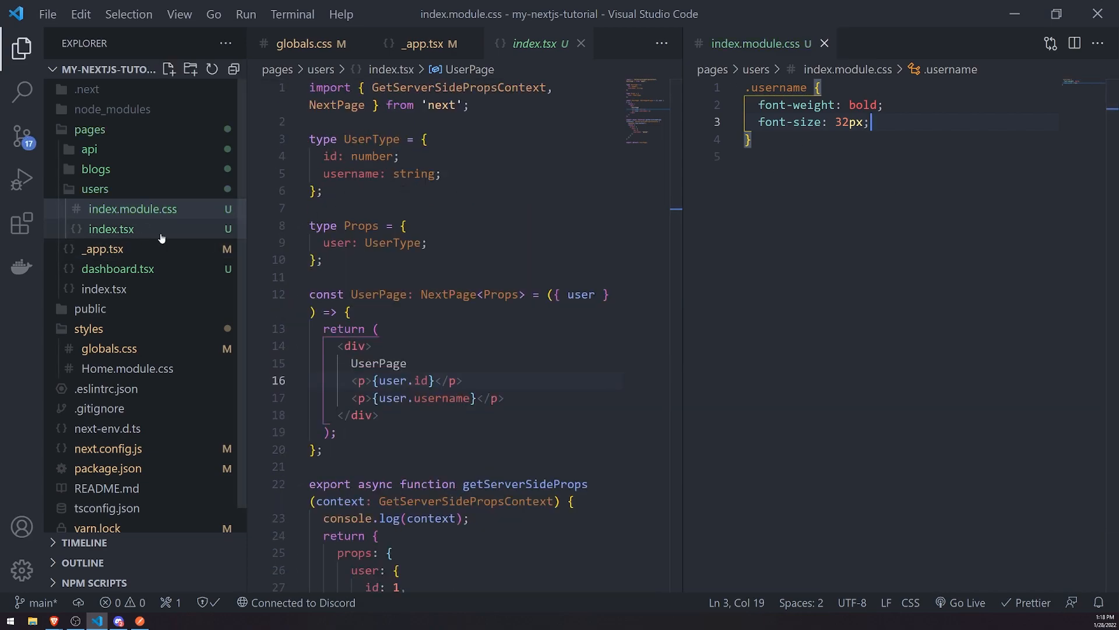
- Add import style from './index.module.css'; to the top of the users index.tsx
left_click(112, 228)
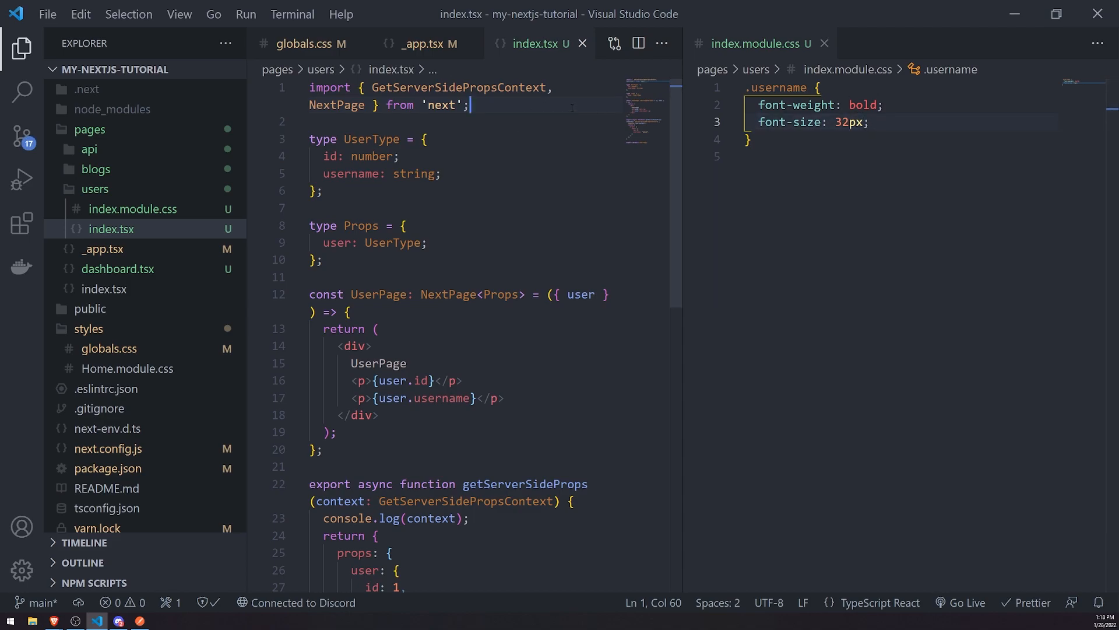
type("import '")
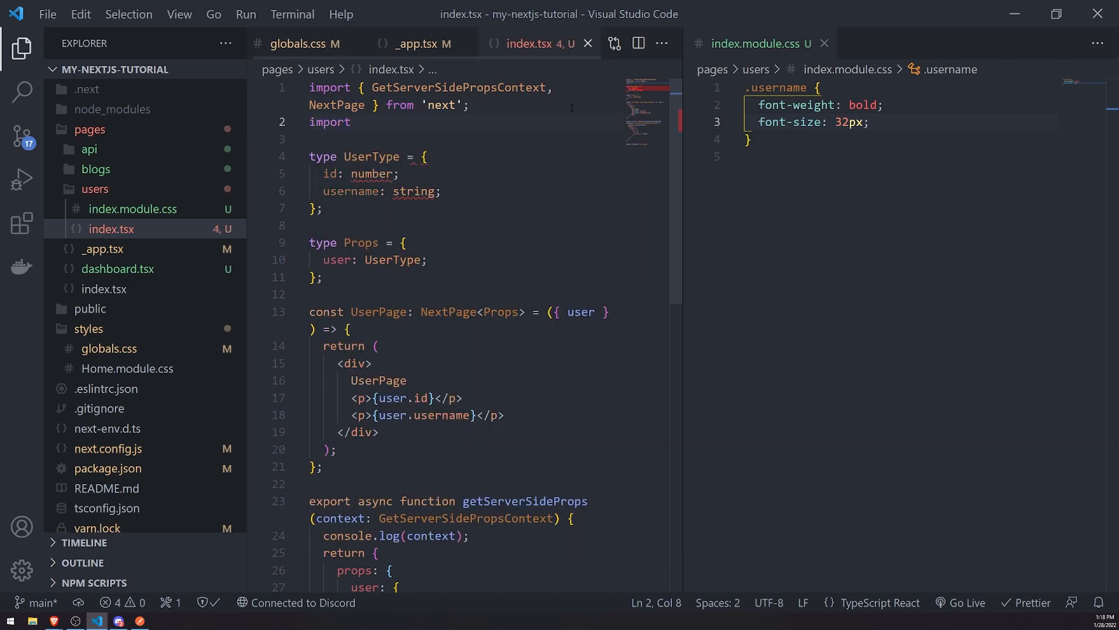
type("style")
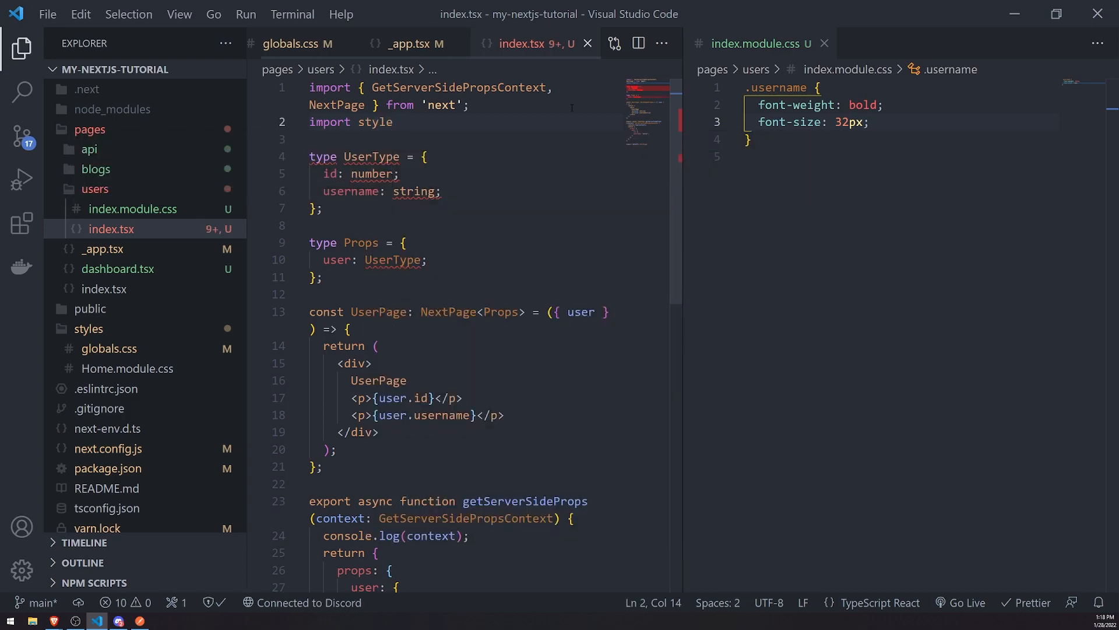
type("from '")
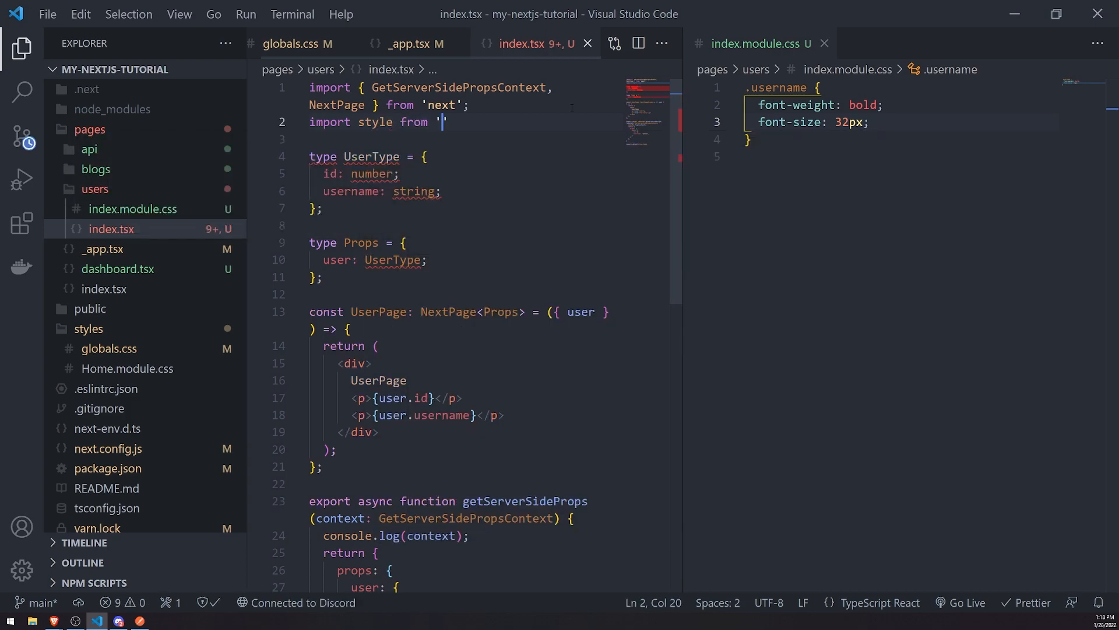
type("./index.")
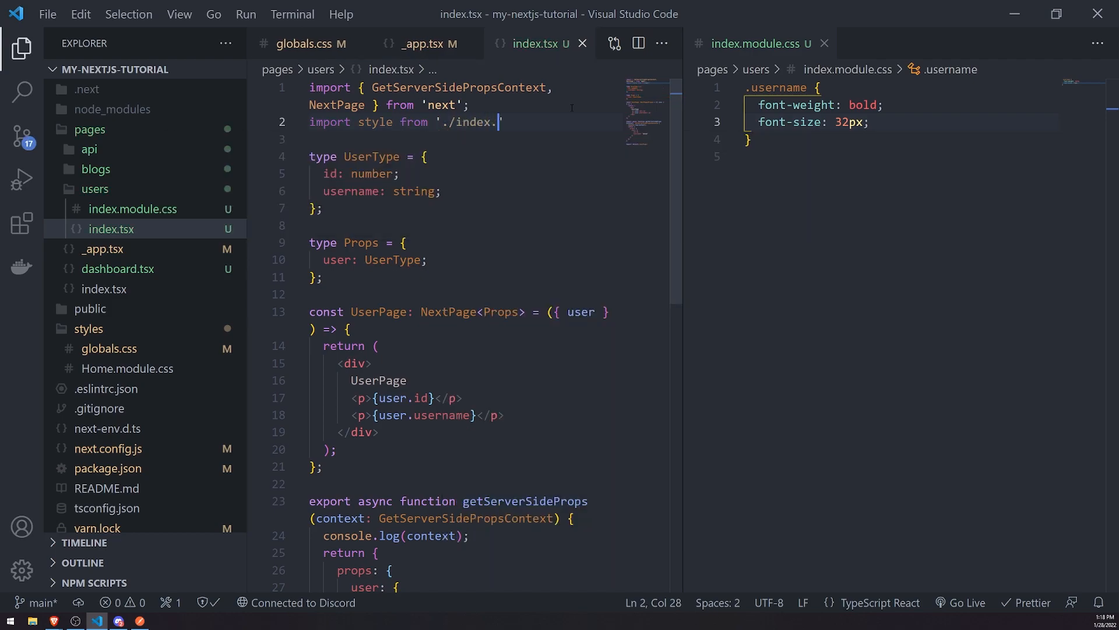
type("module.css';")
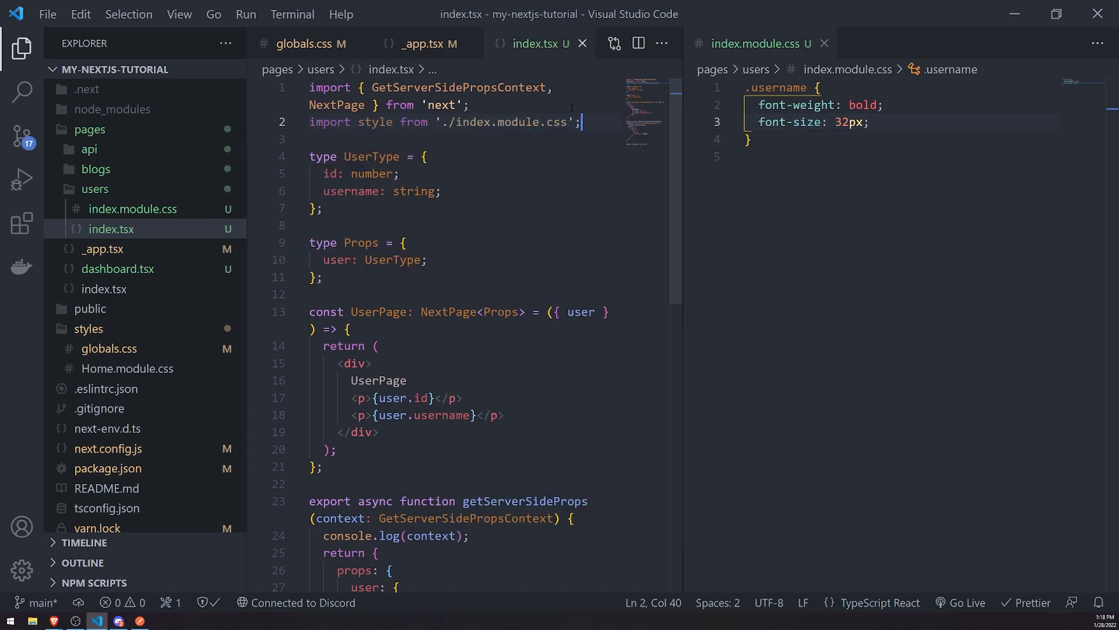
- Add className={style.username} to the <p> that displays user.id
double_click(374, 122)
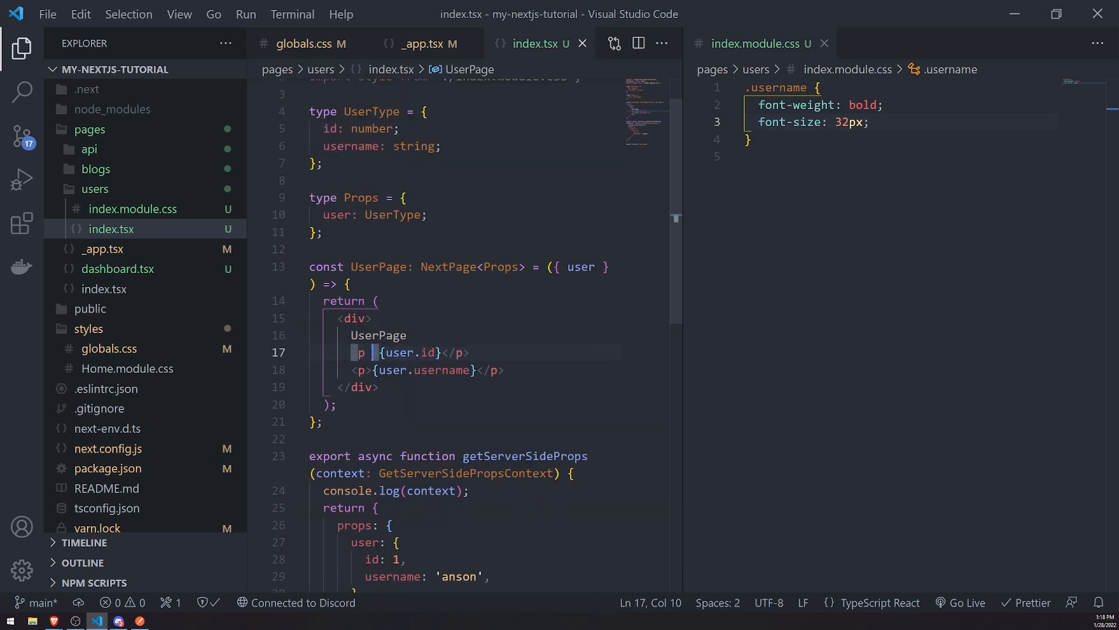
type("className=\":")
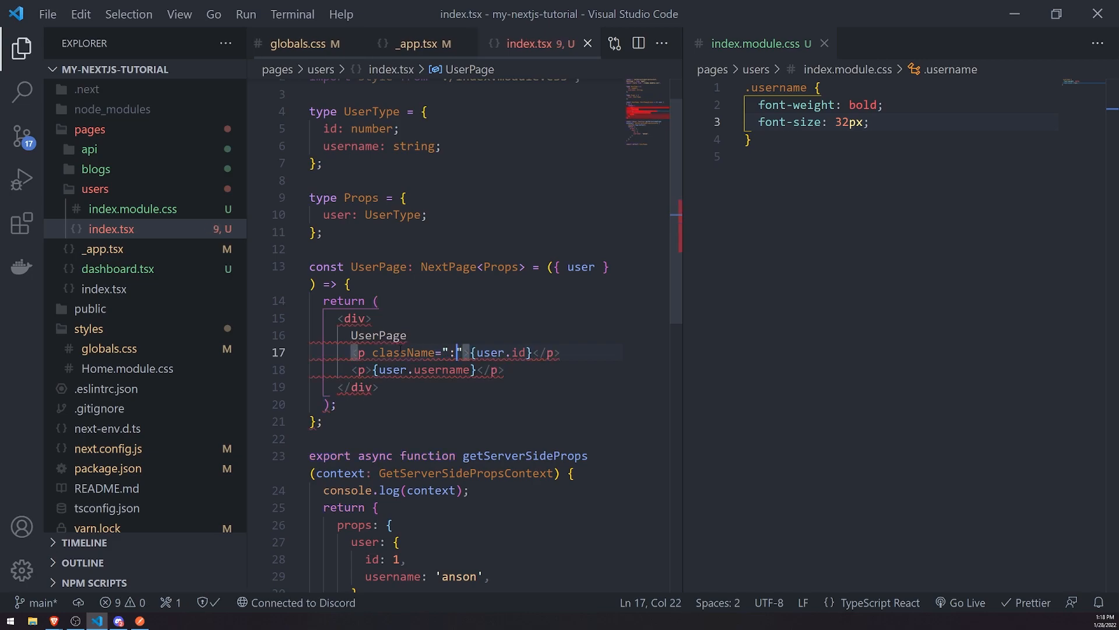
type("us")
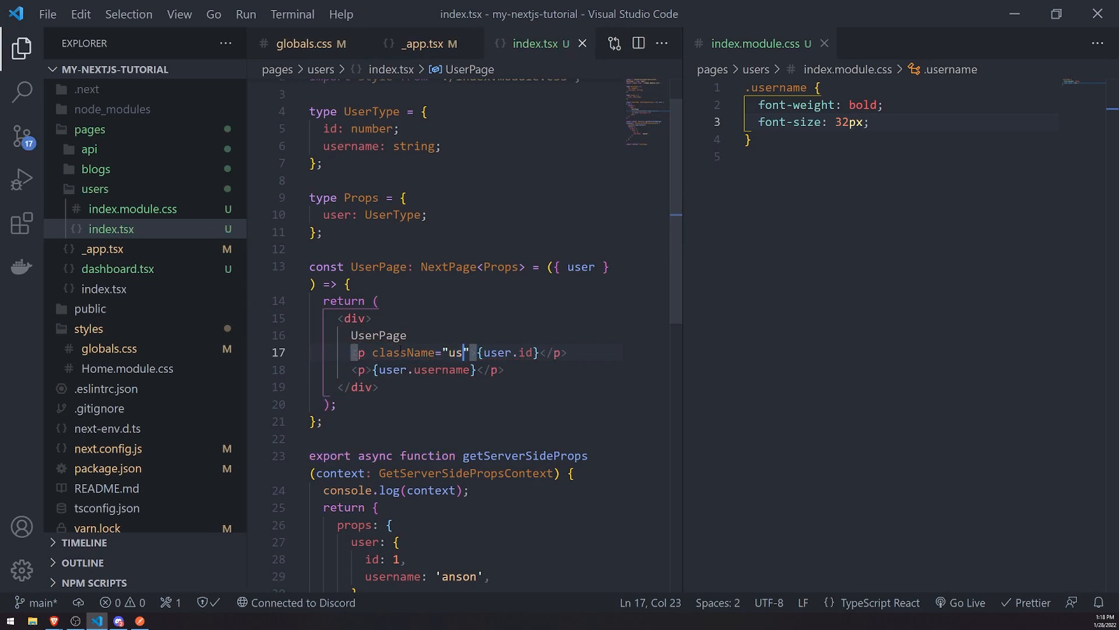
key("Backspace")
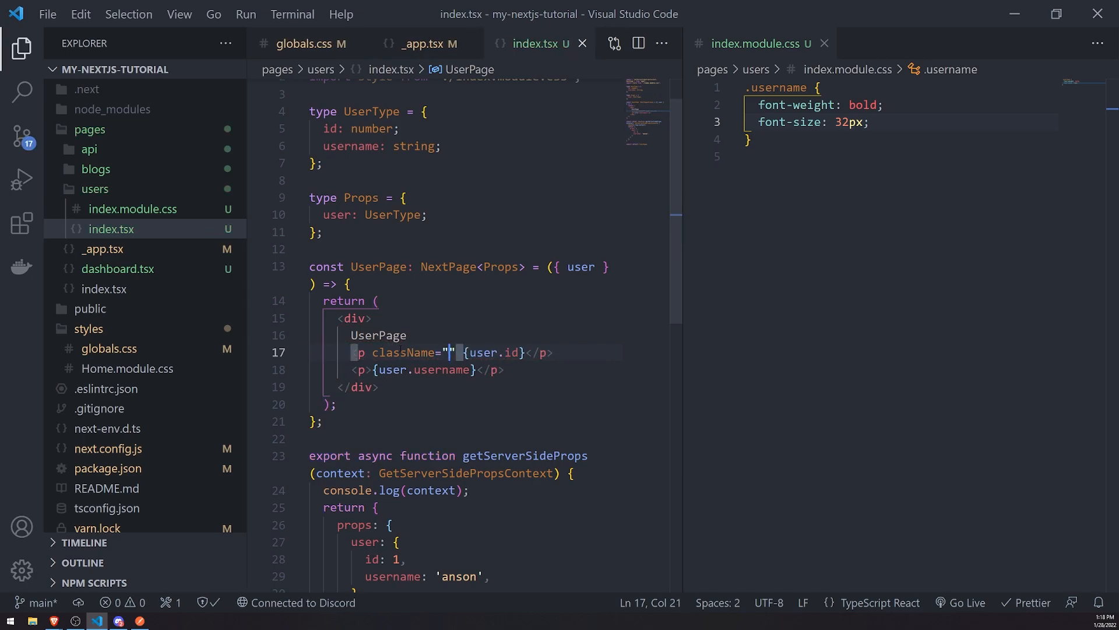
type("style.}")
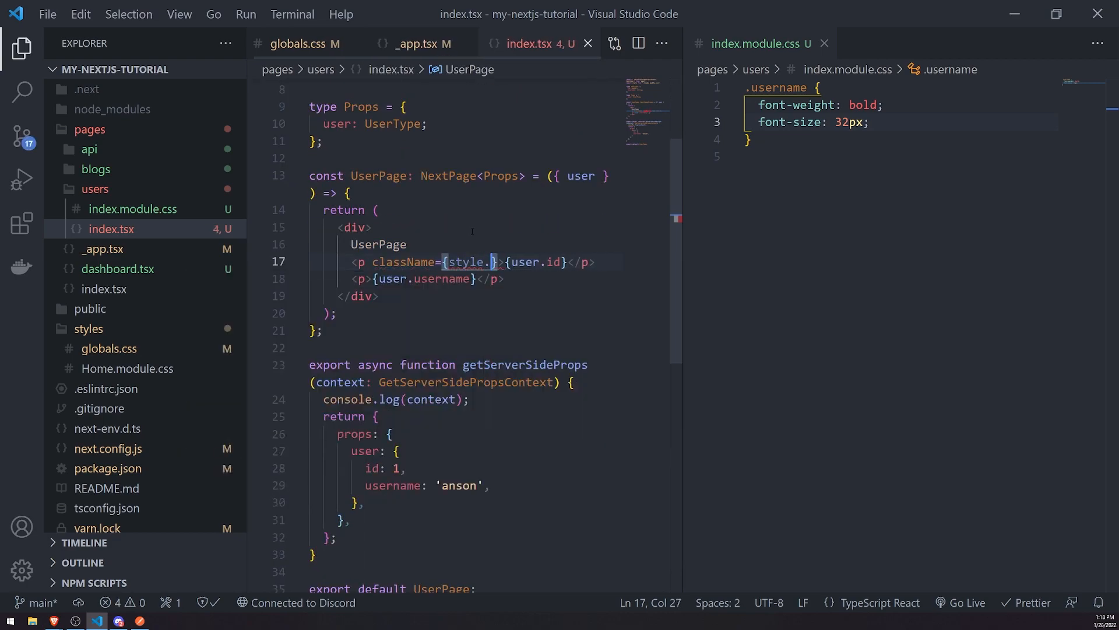
type("username")
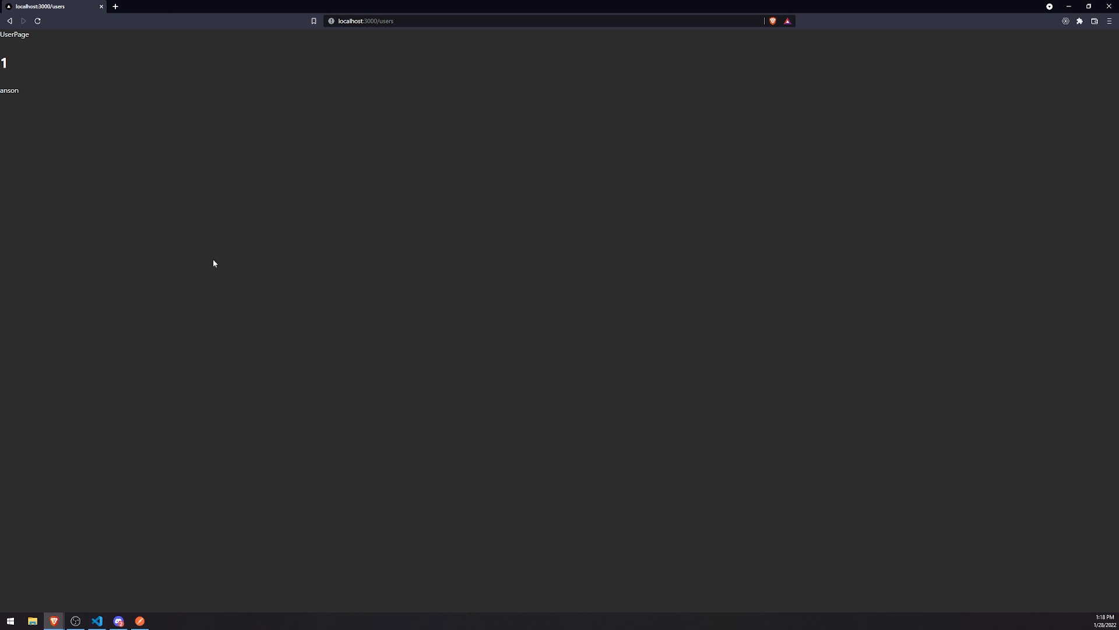
mouse_move(47, 71)
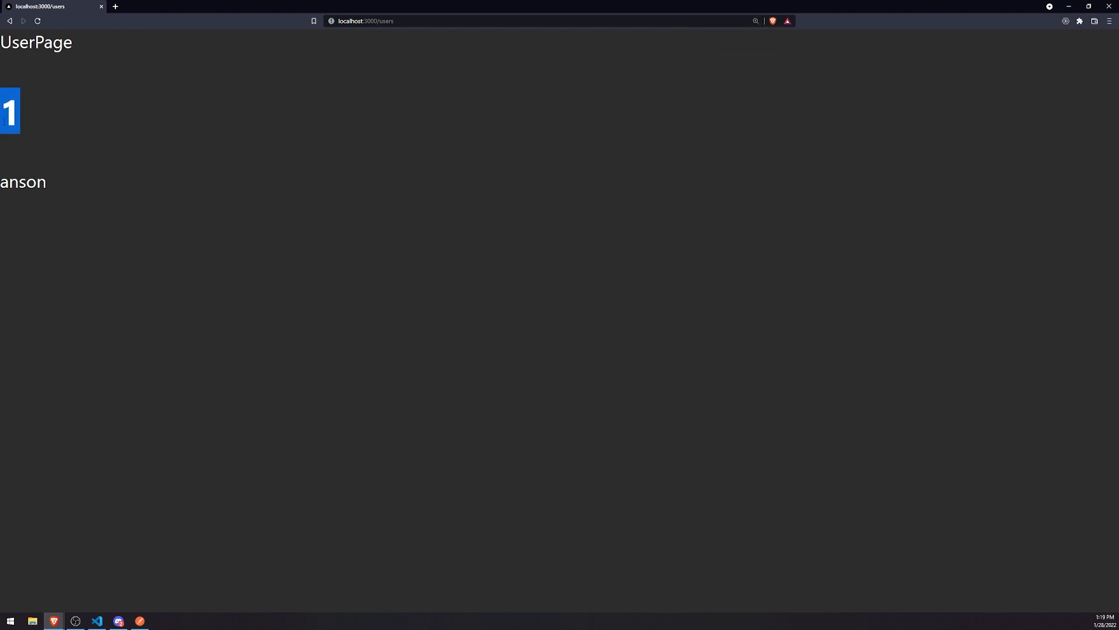
mouse_move(152, 126)
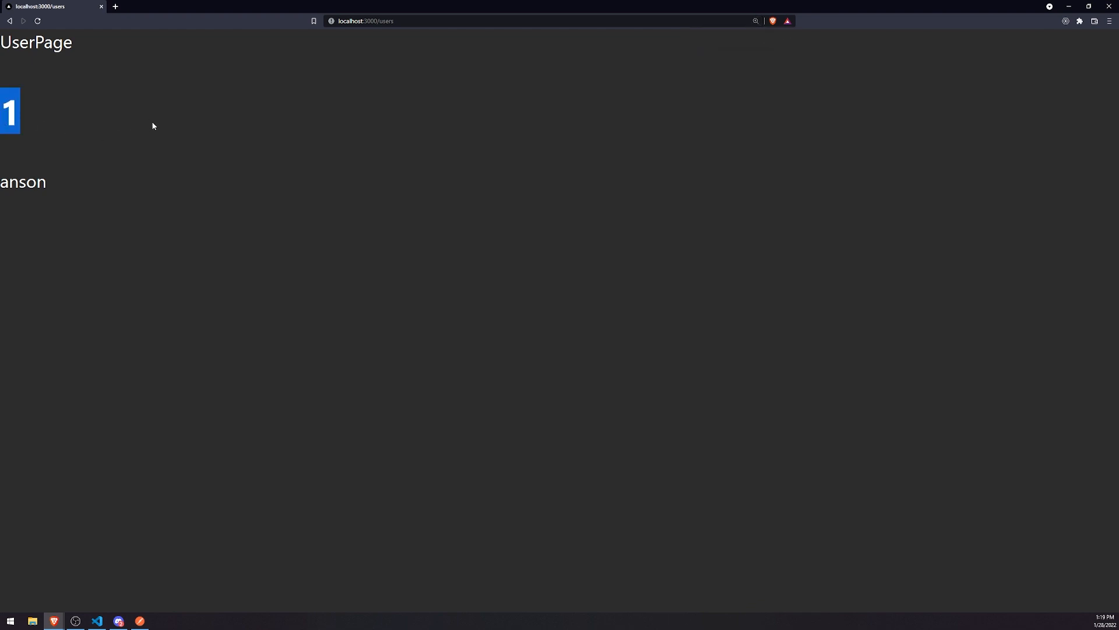
- Switch to Brave to see the bold, larger user id on localhost:3000/users
left_click(96, 620)
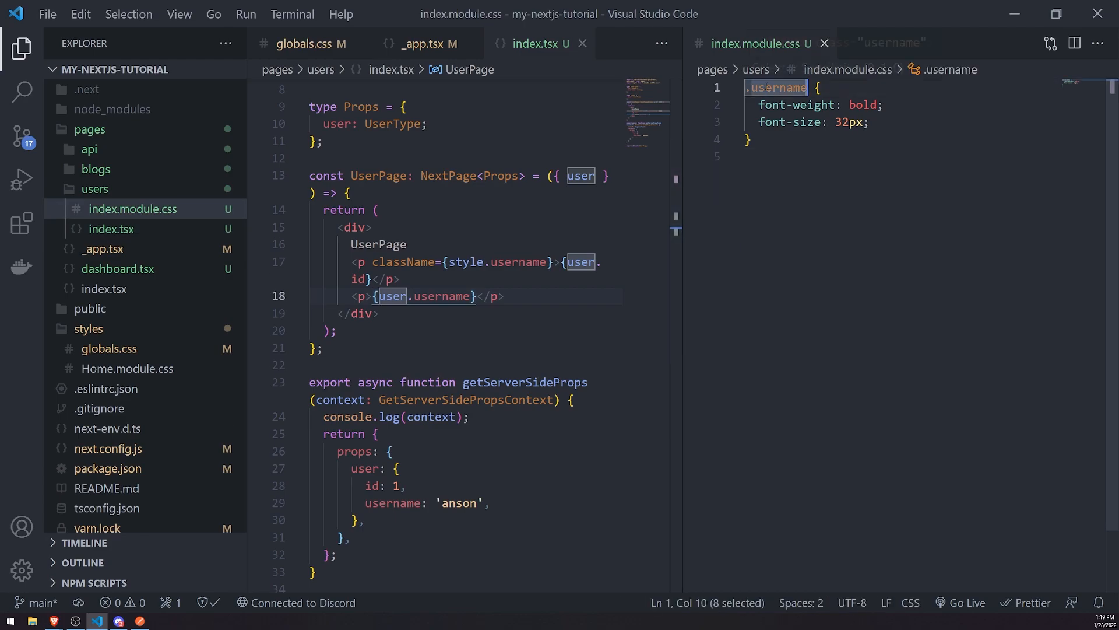
mouse_move(774, 87)
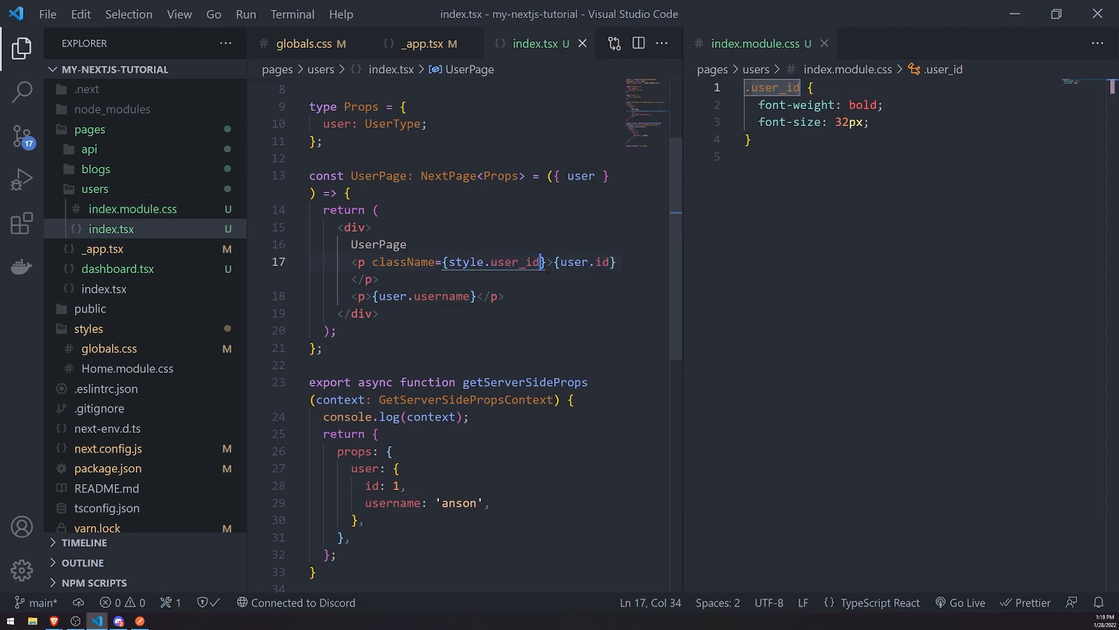
- Rename the id's CSS class to .user-id and reference it as style['user-id']
double_click(511, 261)
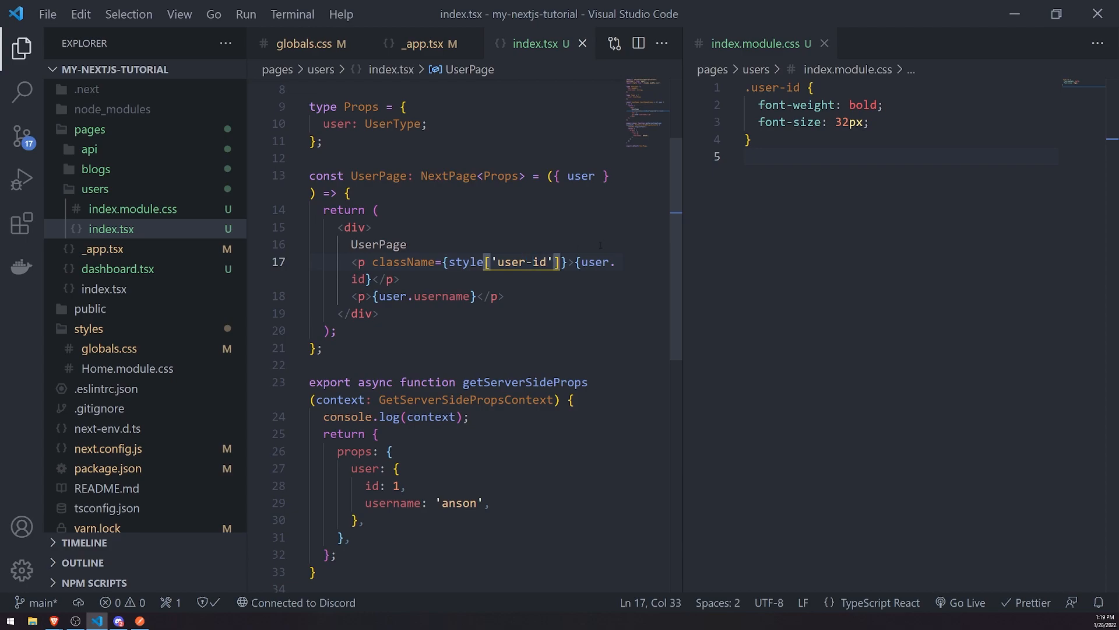
double_click(517, 262)
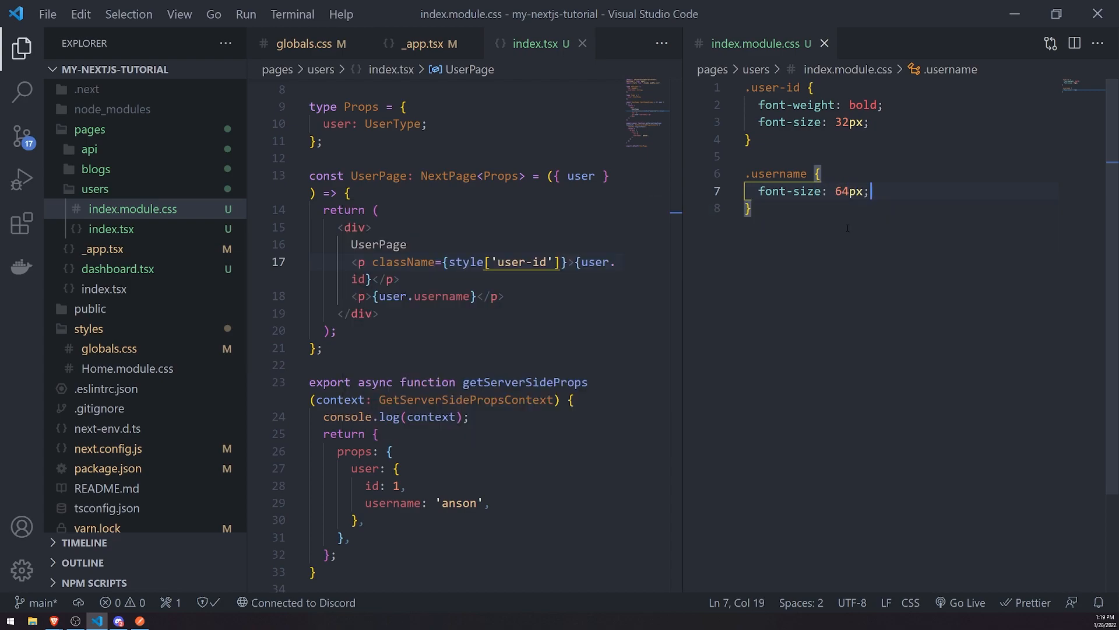
- Add color: green to the .username rule and begin className={style} on the username paragraph
type("color: gr")
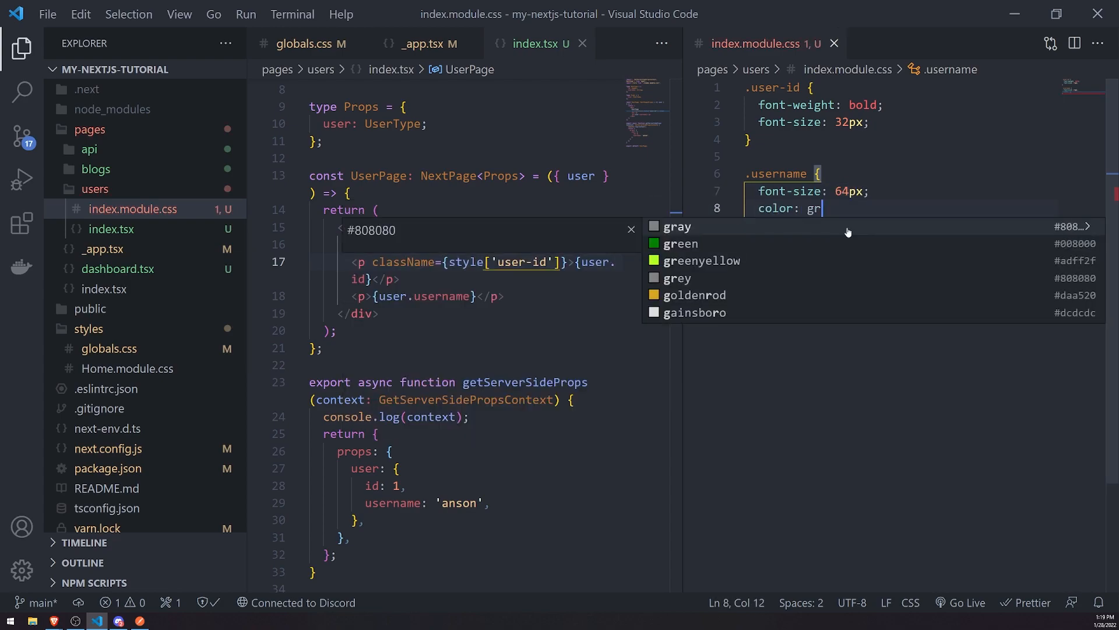
type("een;")
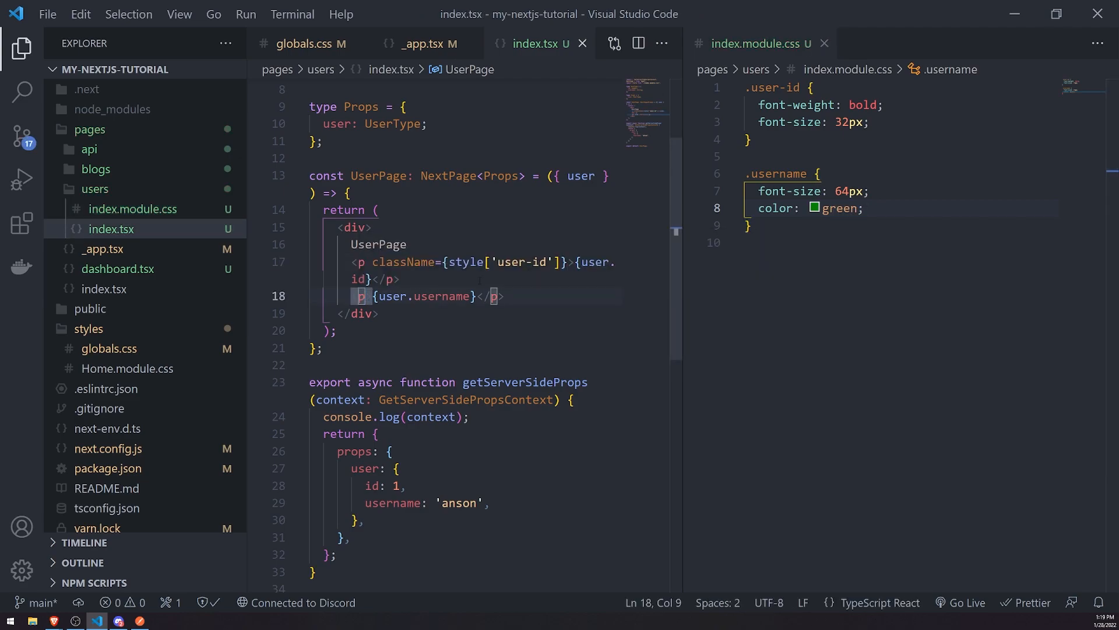
type("className=''")
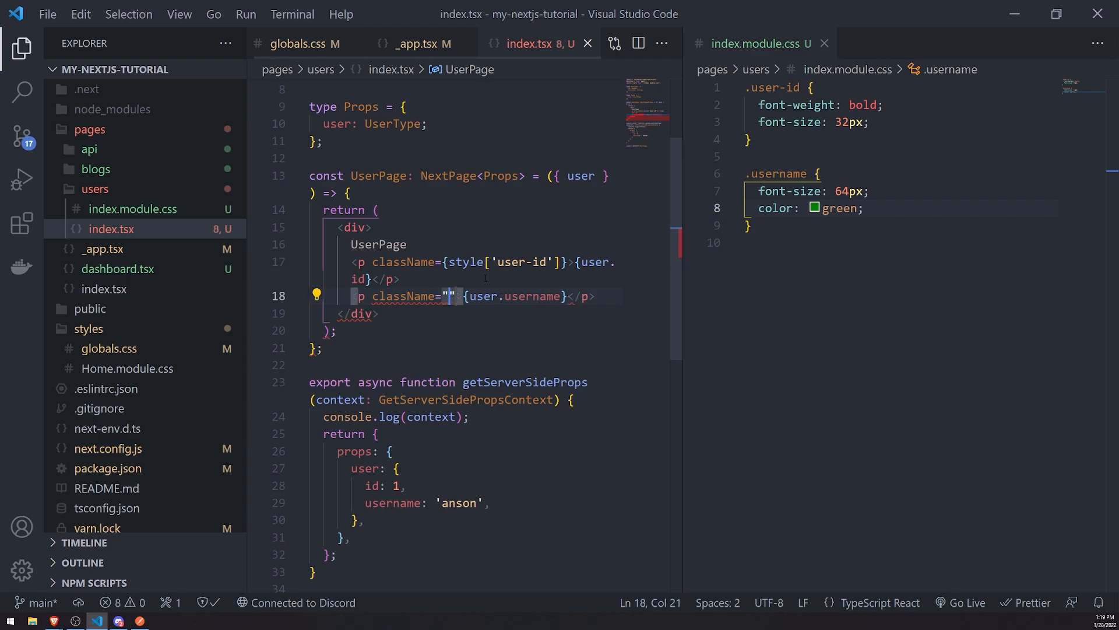
left_click(54, 620)
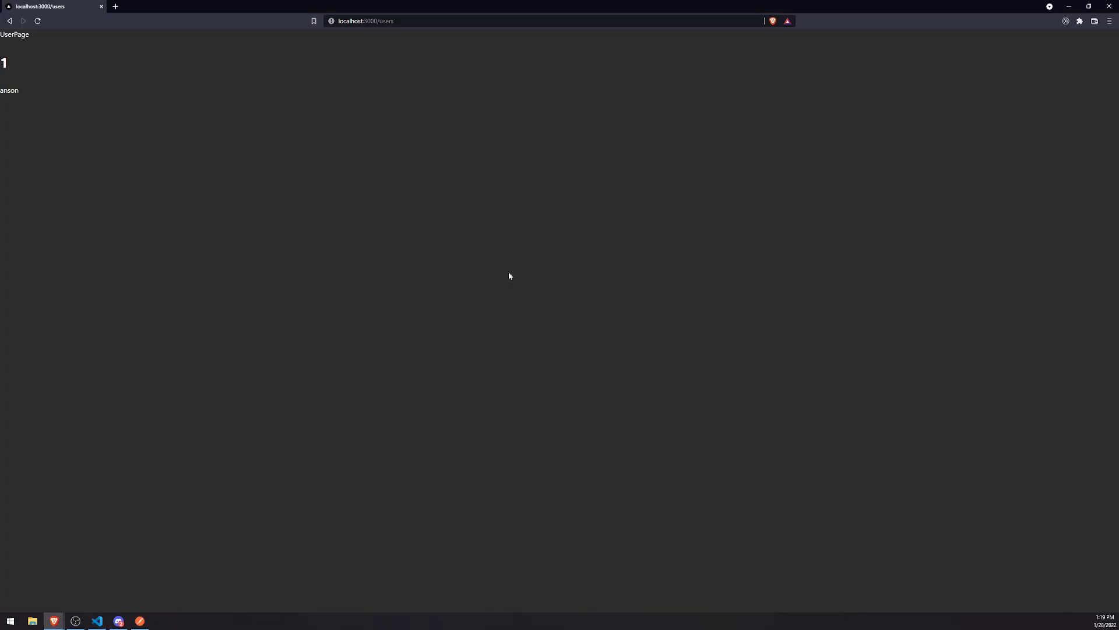
left_click(96, 620)
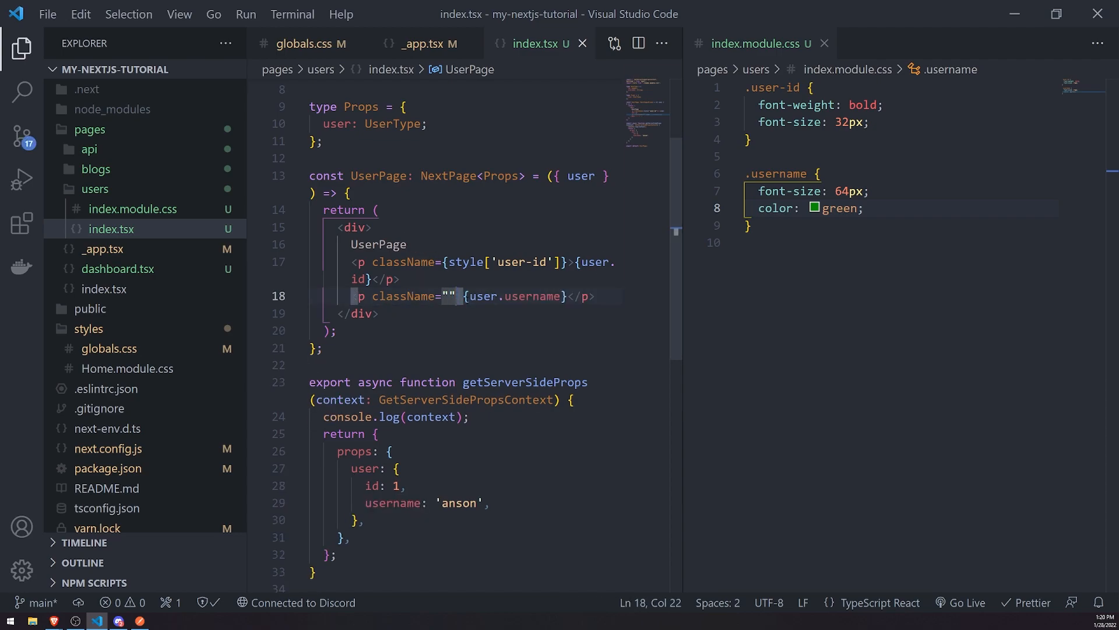
type("{}")
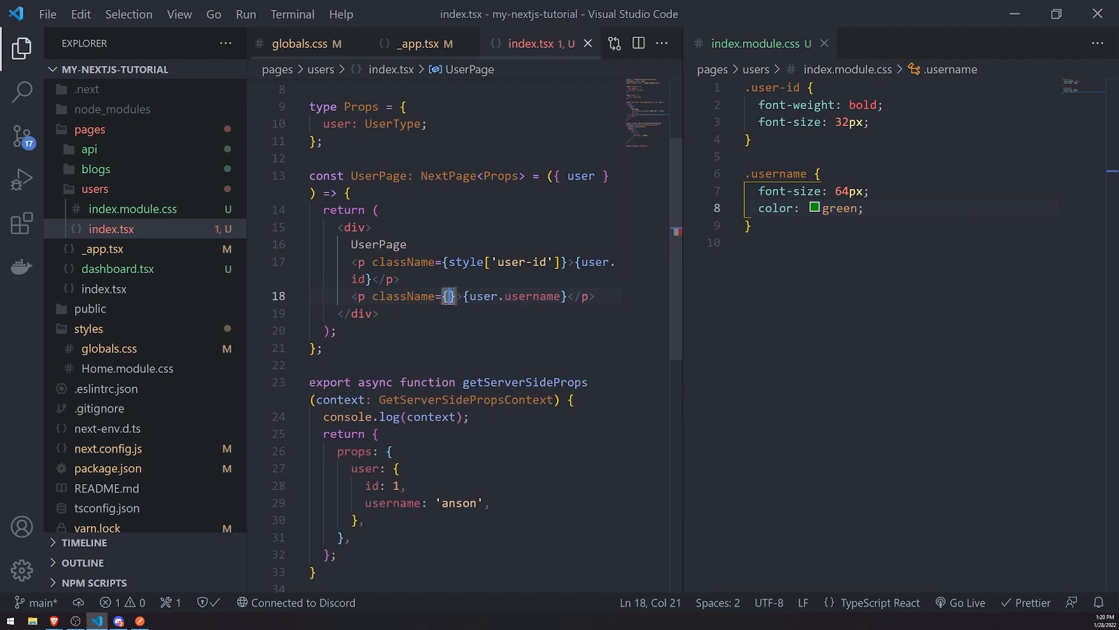
type("style")
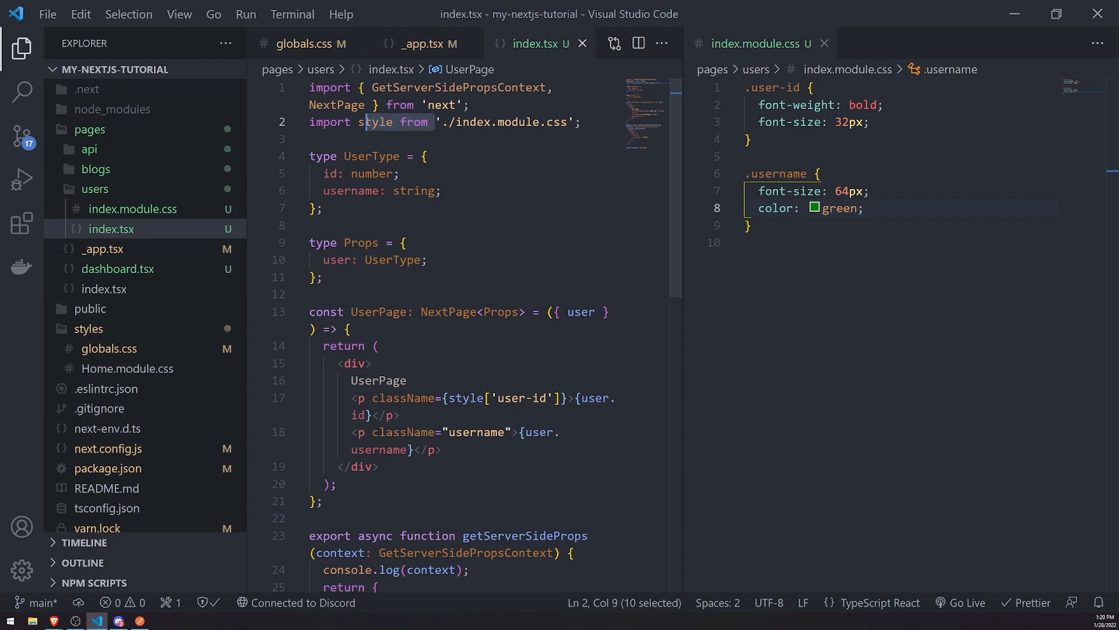
- Set the username paragraph's className to {style.username} using autocomplete
key("Delete")
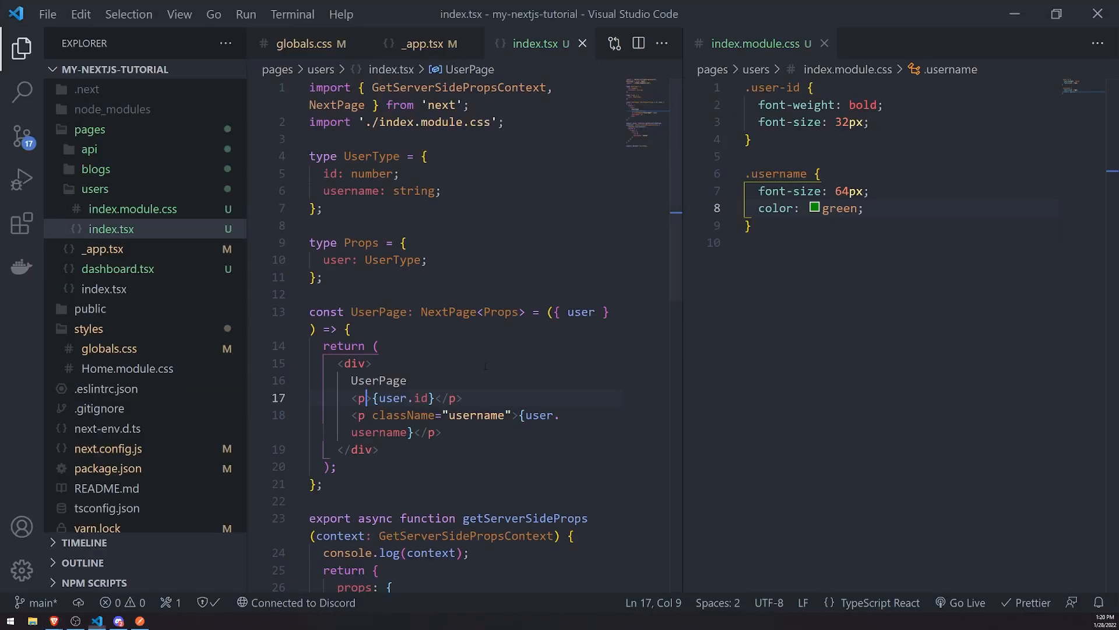
left_click(53, 620)
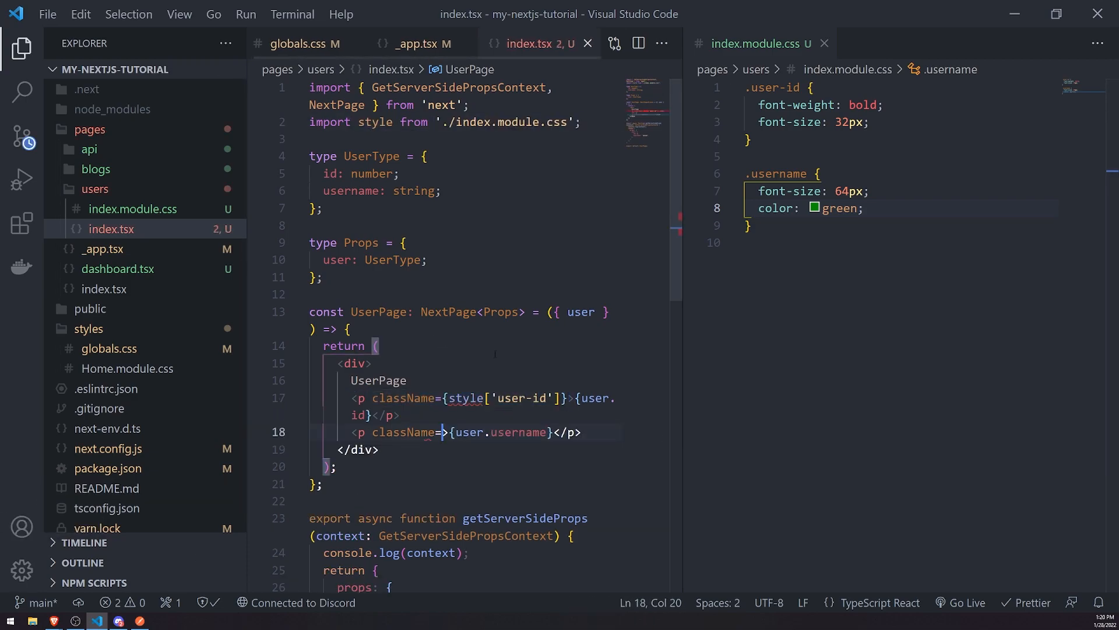
type("\"username\"")
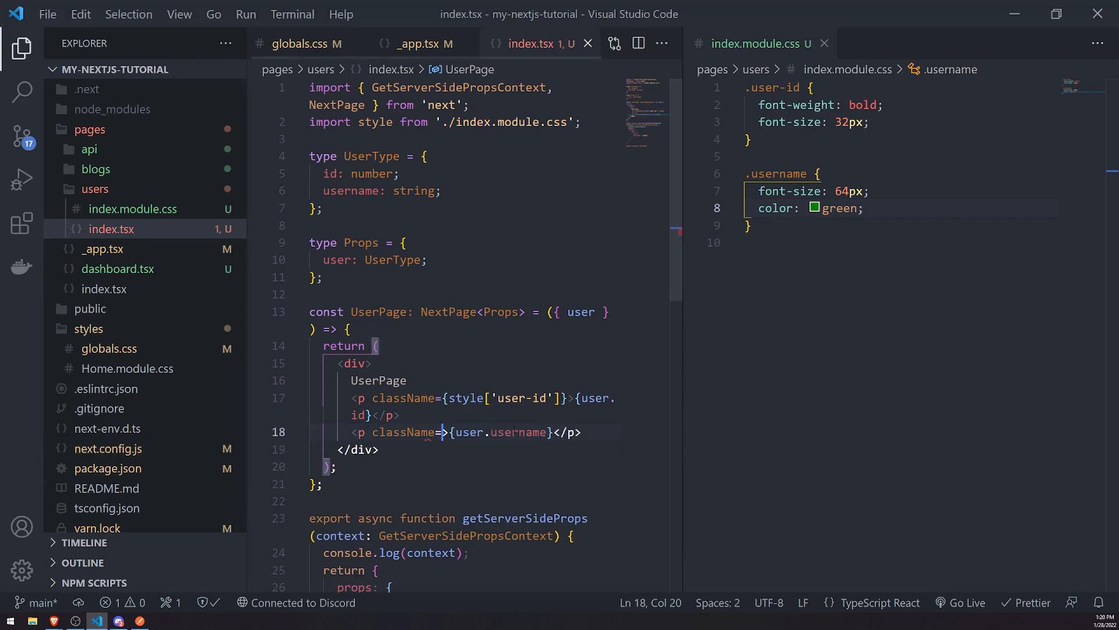
type("style.us")
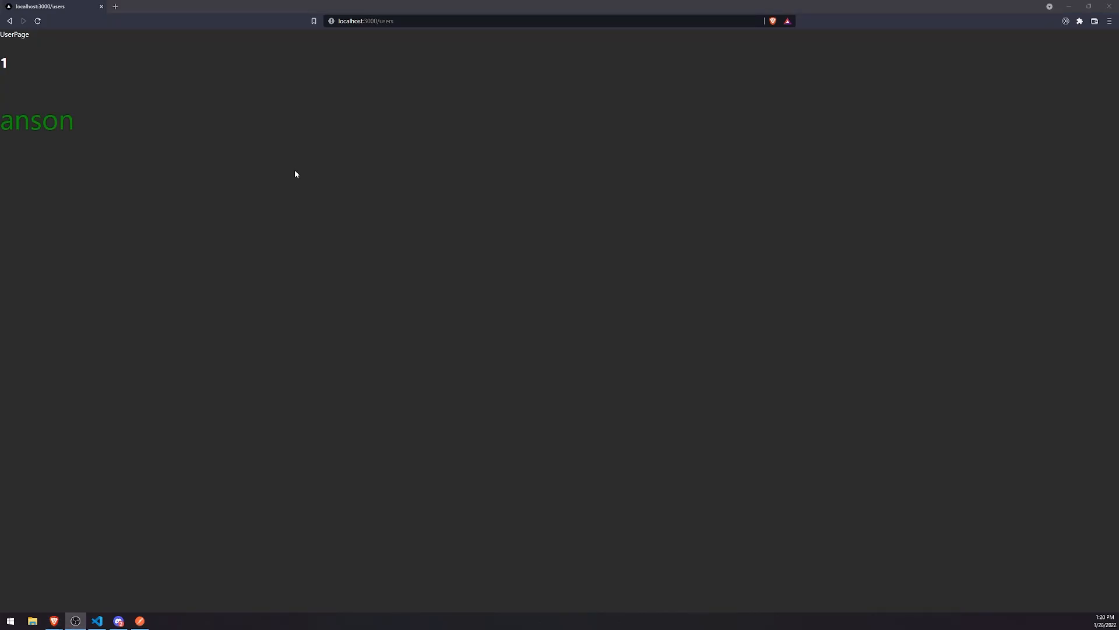
- Check the bold id and large green username in Brave, then return to VS Code
left_click(97, 620)
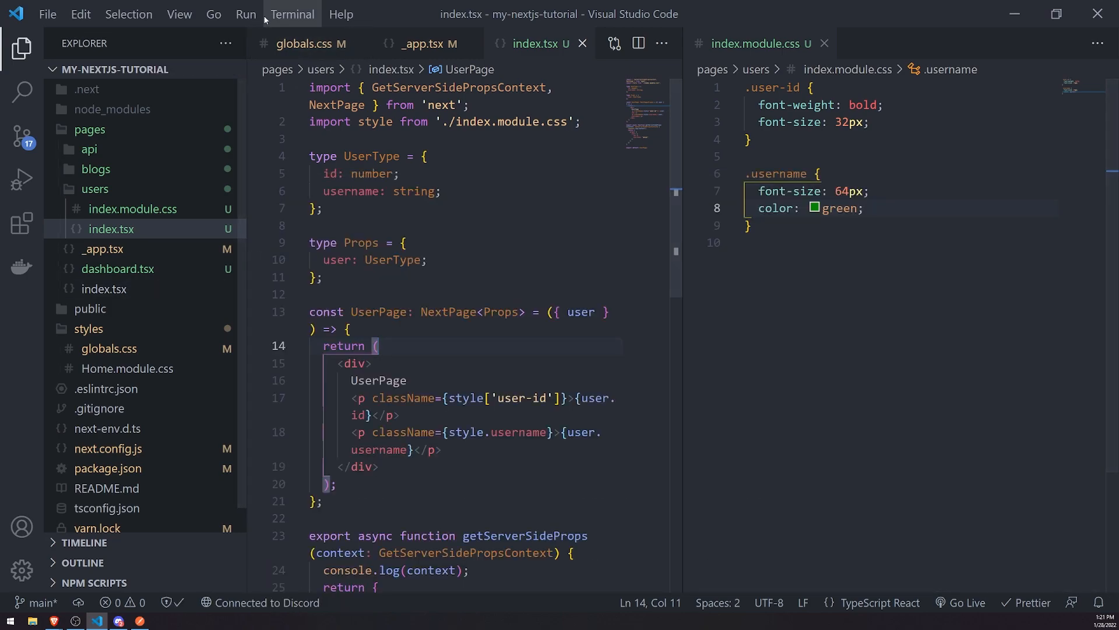
- Install sass with yarn add sass and rename index.module.css to index.module.scss
left_click(292, 13)
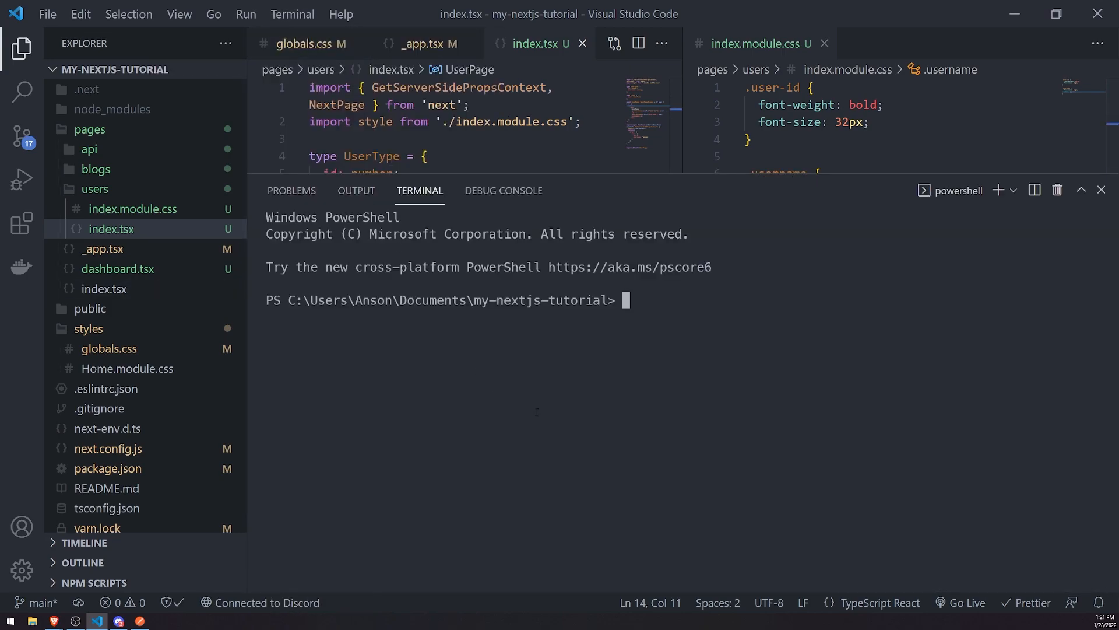
type("yarn add")
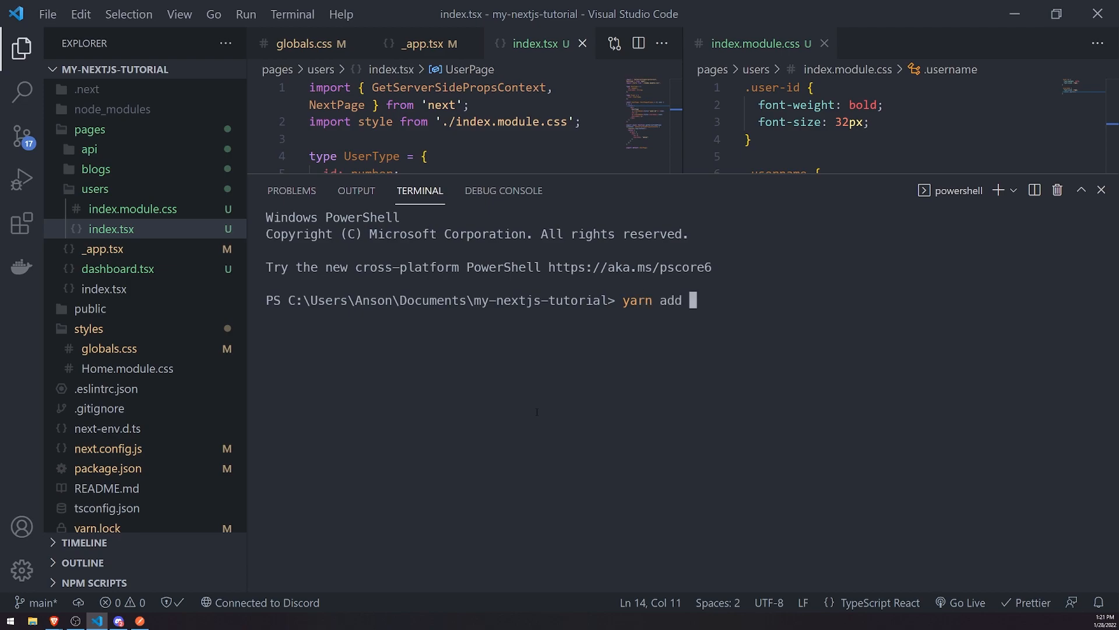
type("sass")
type("yarn dev")
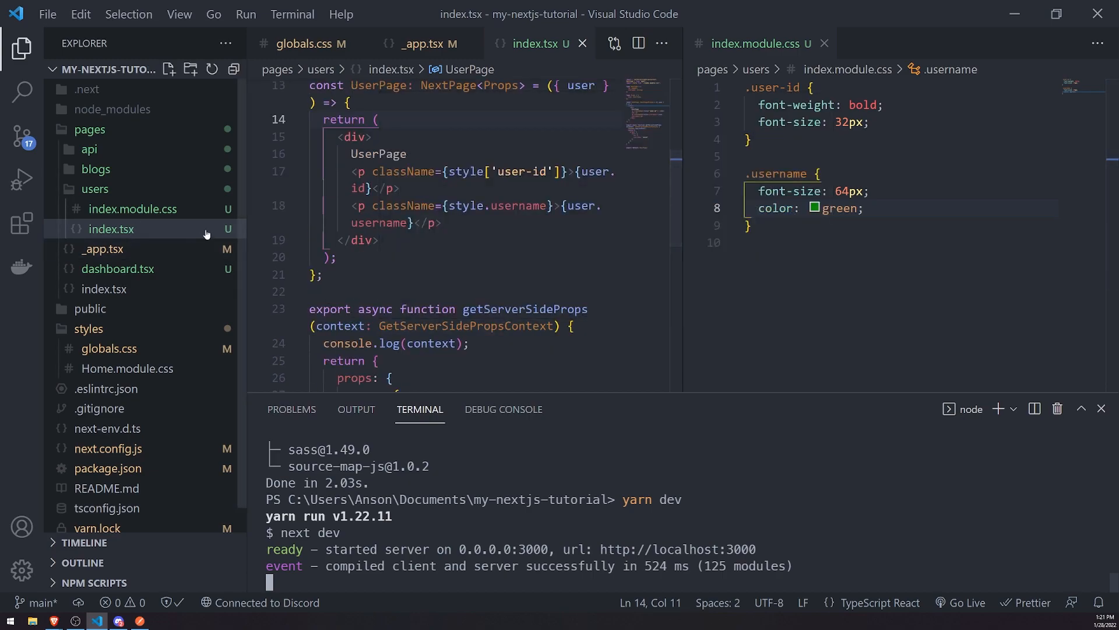
left_click(132, 208)
type("s")
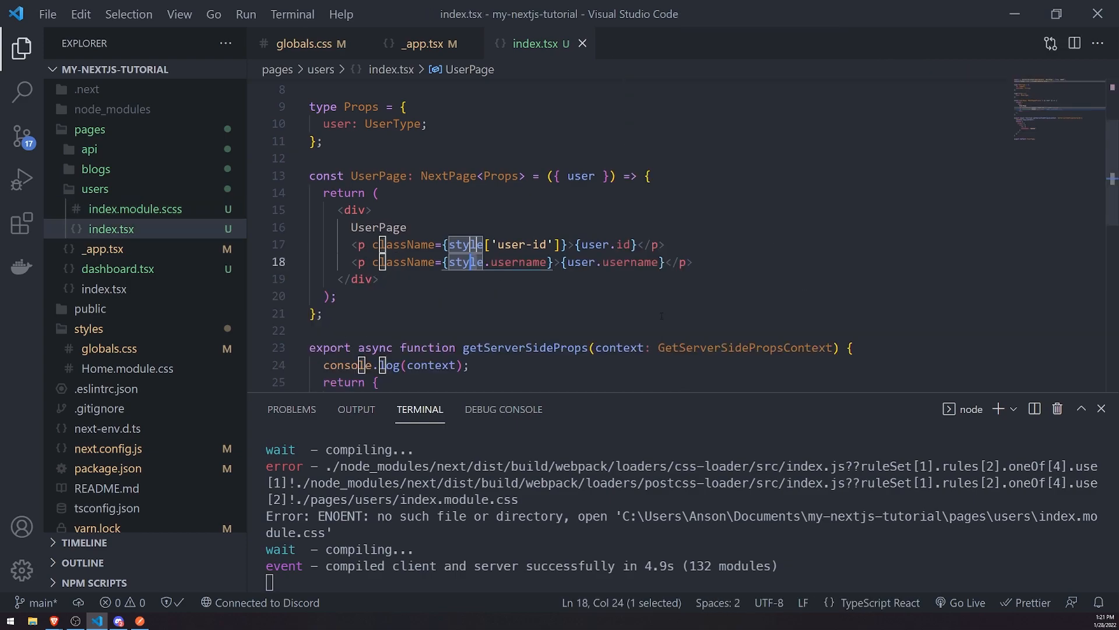
- Add a div with a ul of Profile, Account and Settings items below the username
left_click(667, 262)
type("<div>")
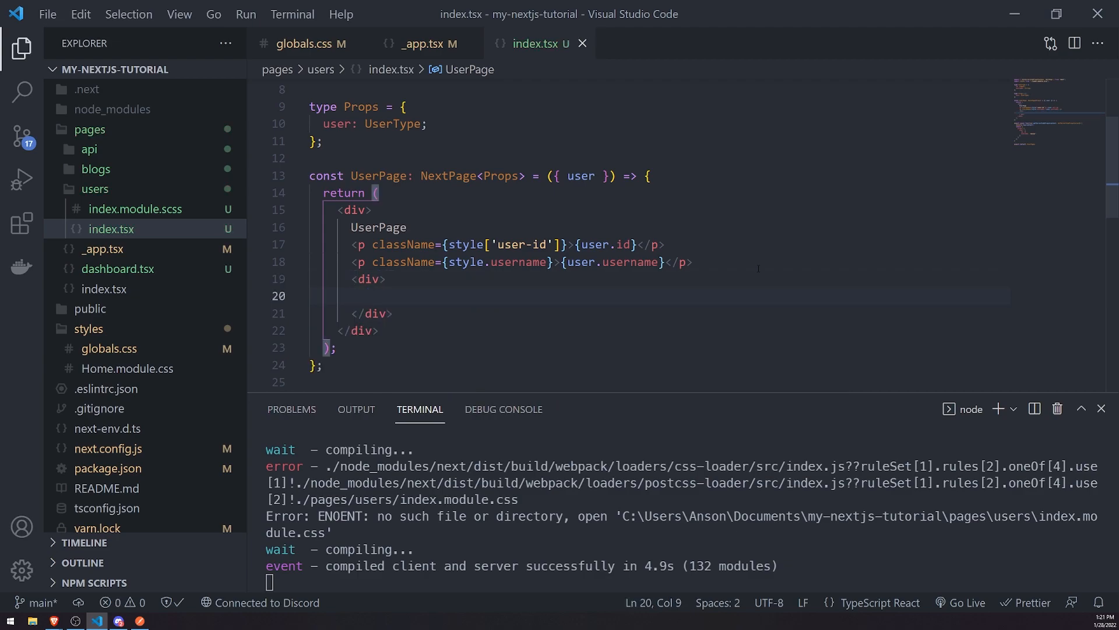
type("<li></li")
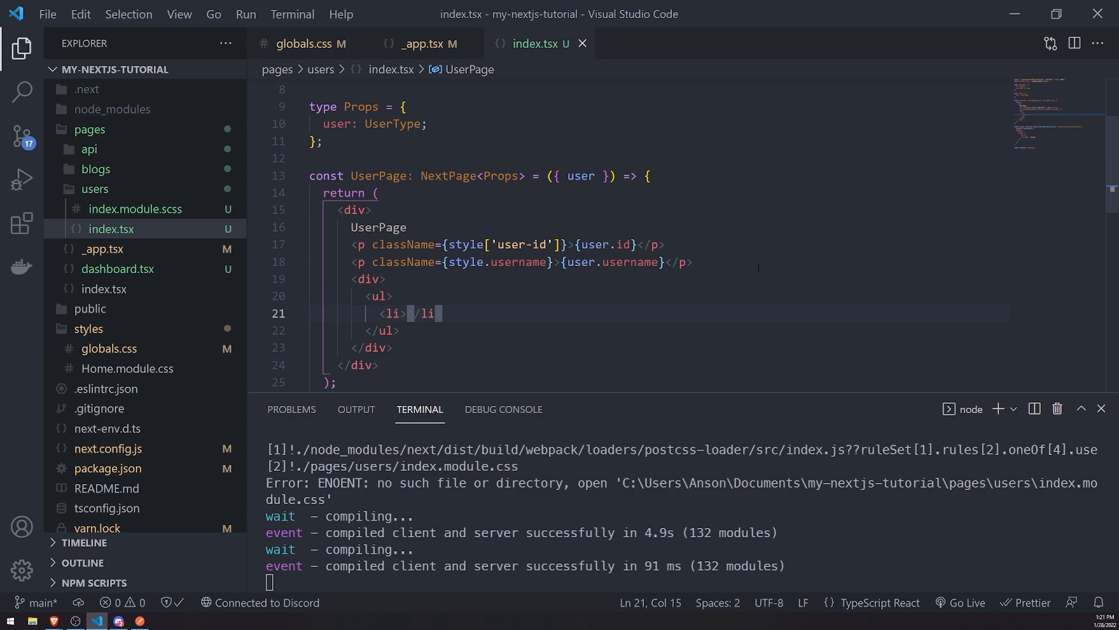
type("Profile")
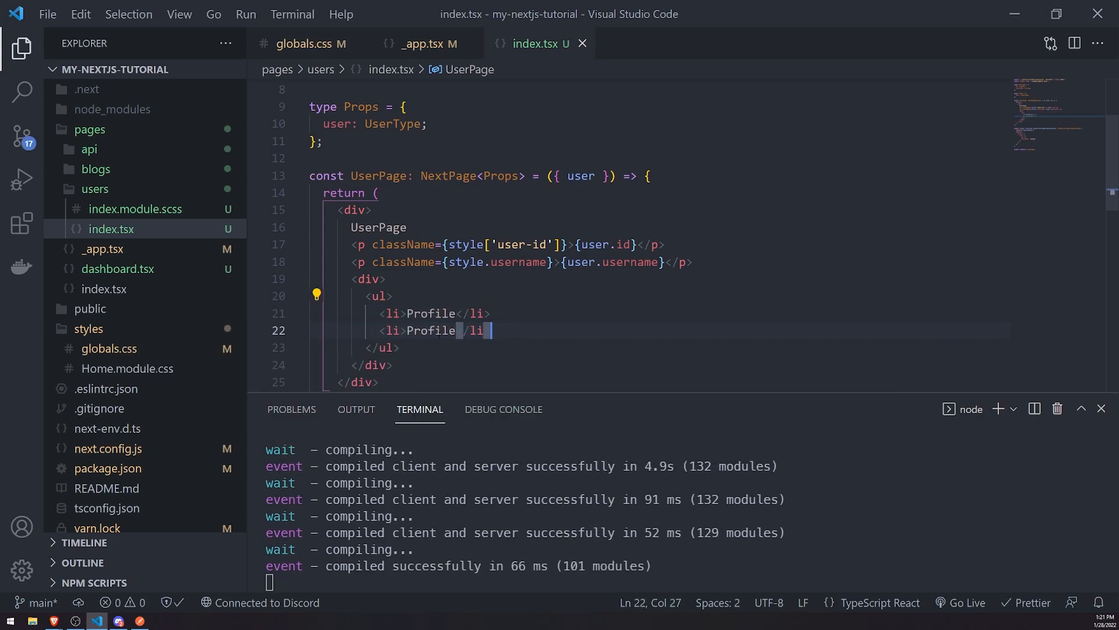
type("Account")
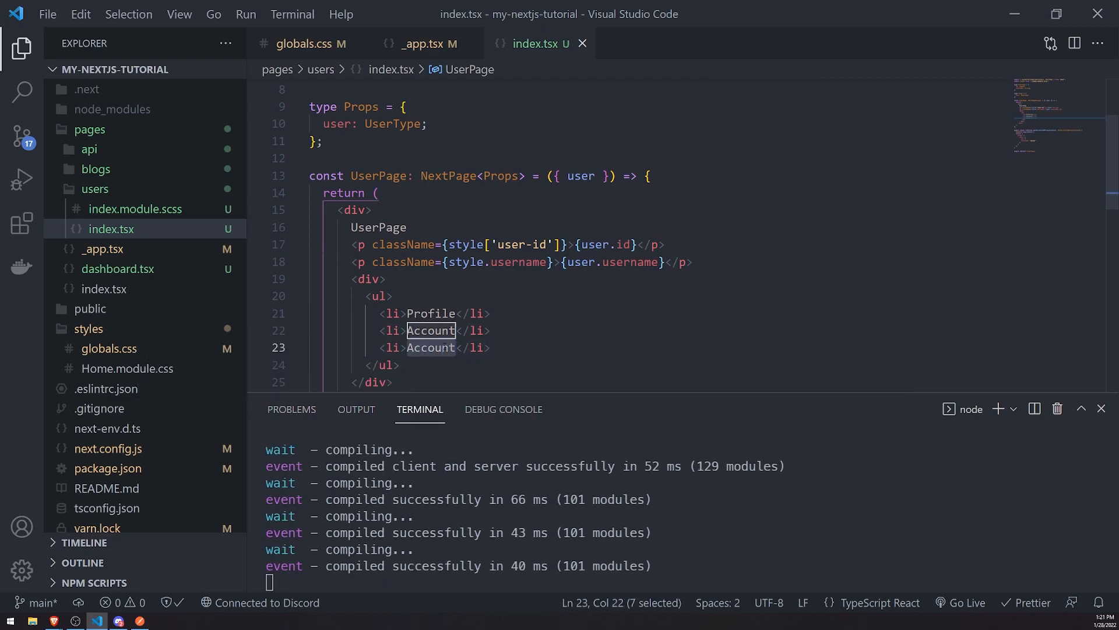
type("Settings")
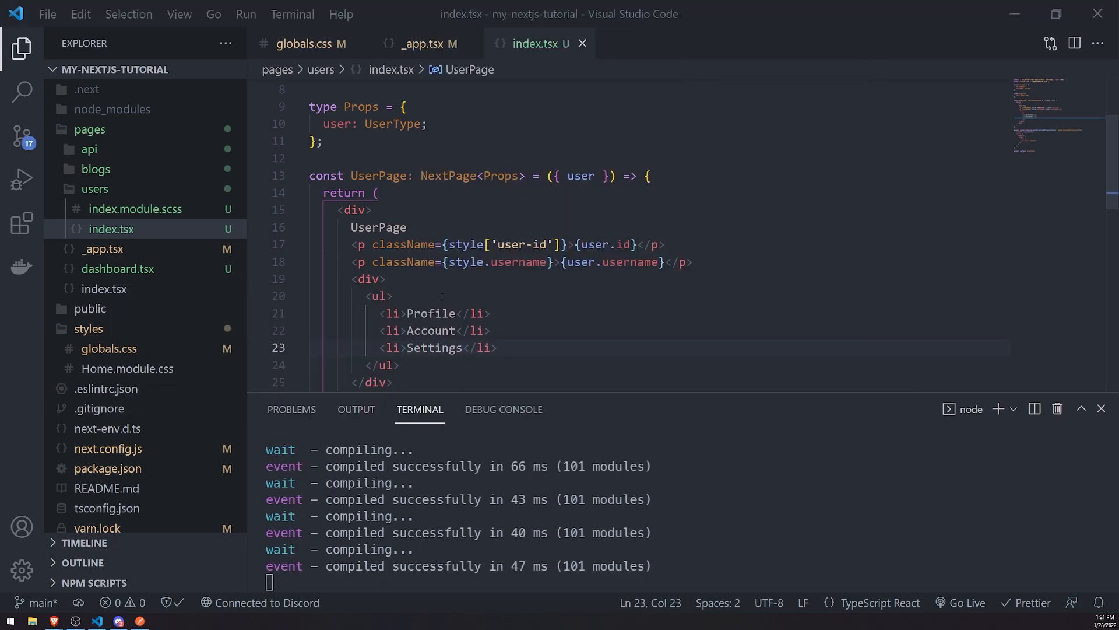
left_click(53, 620)
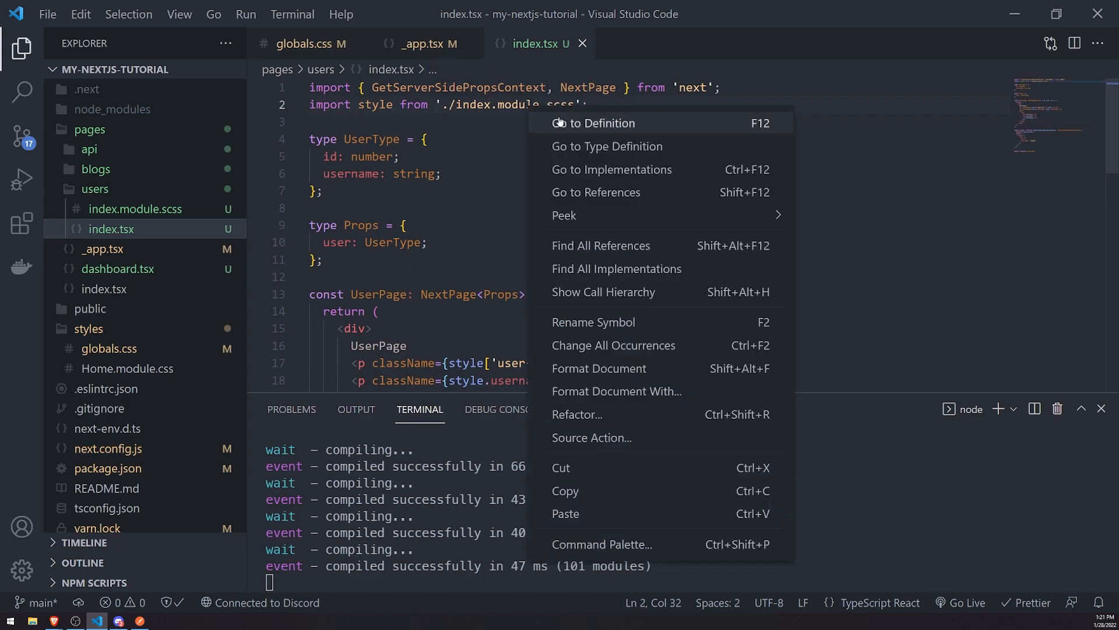
- Add .user-details with nested ul setting list-style-type none, margin 0, padding 0 in index.module.scss
left_click(597, 123)
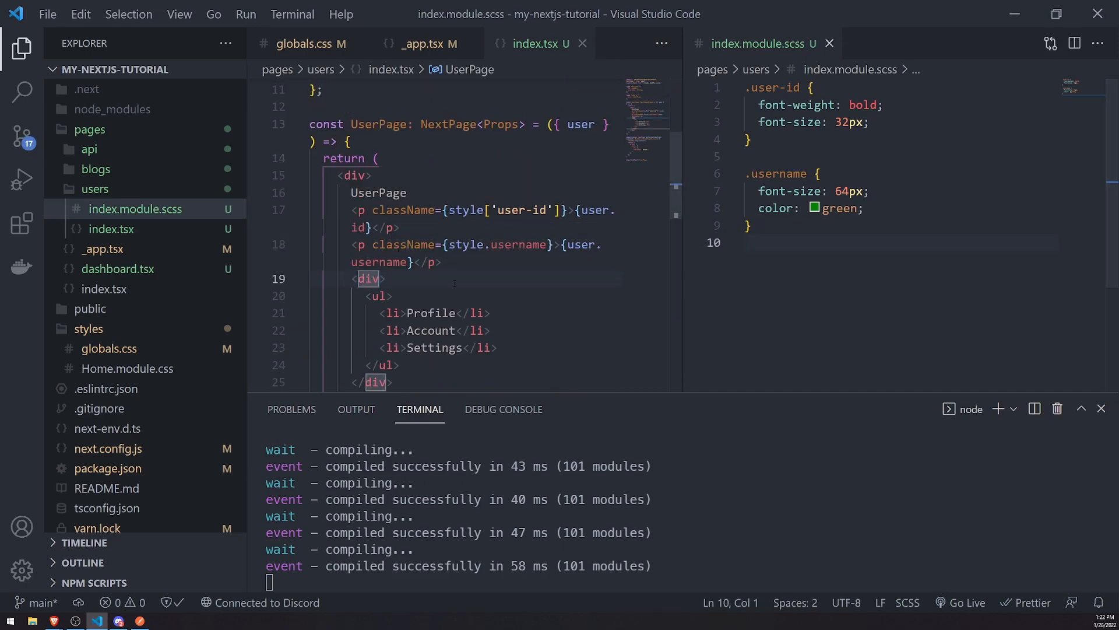
type(".")
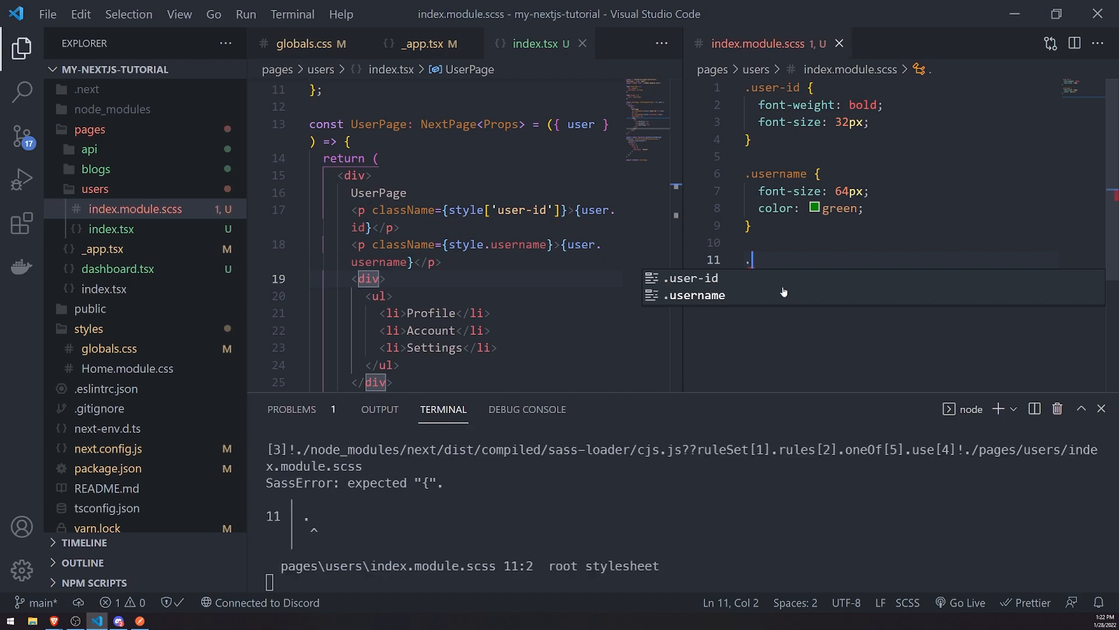
type("user")
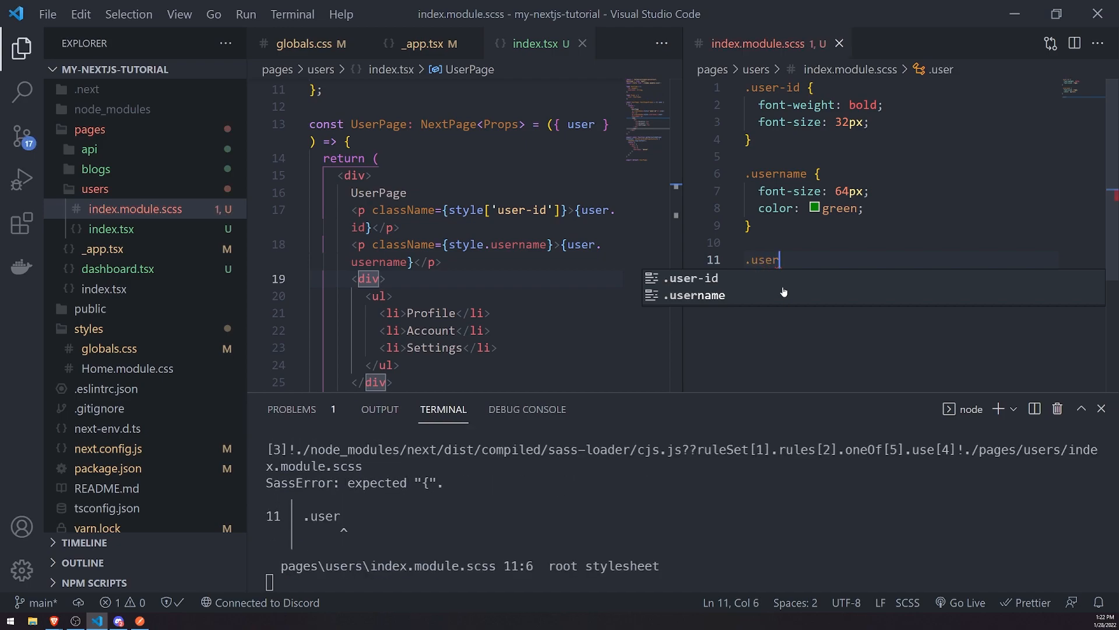
type("-details {")
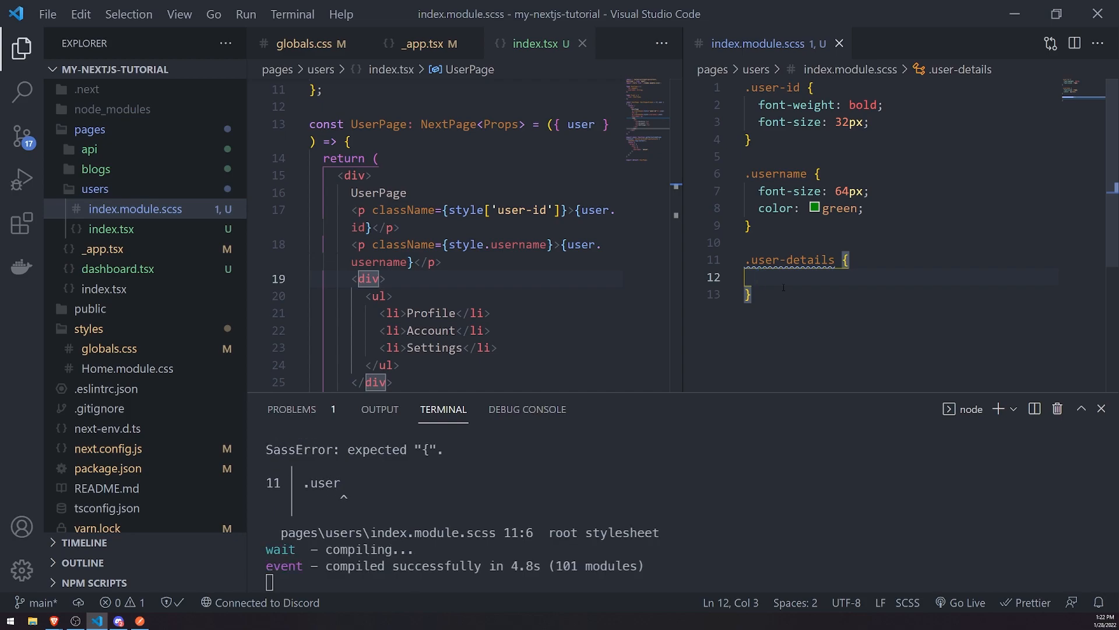
type("ul")
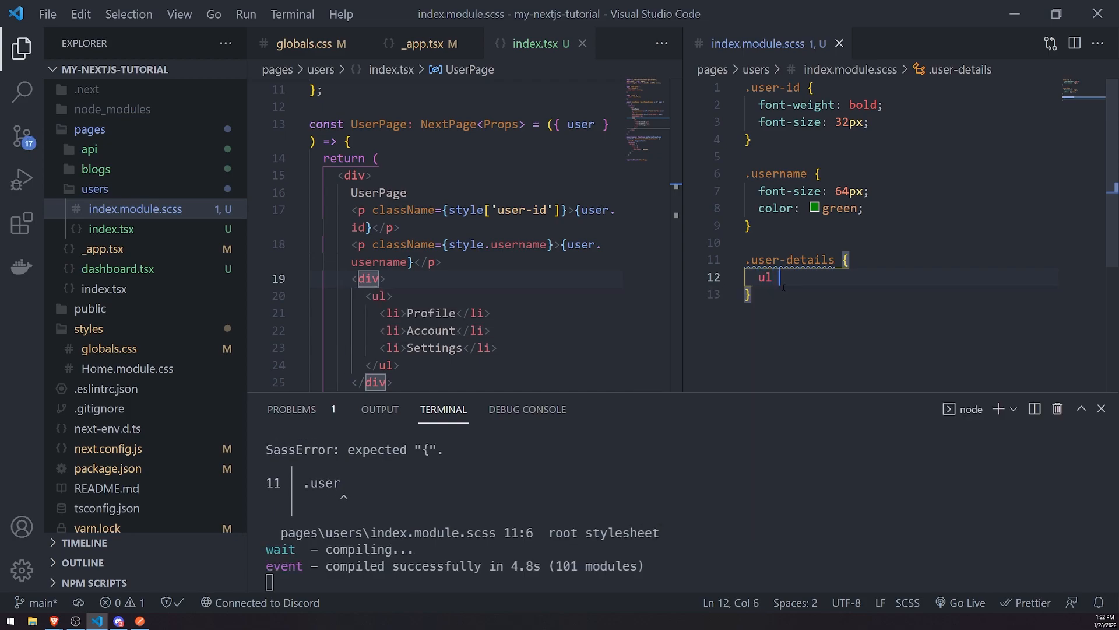
type("{")
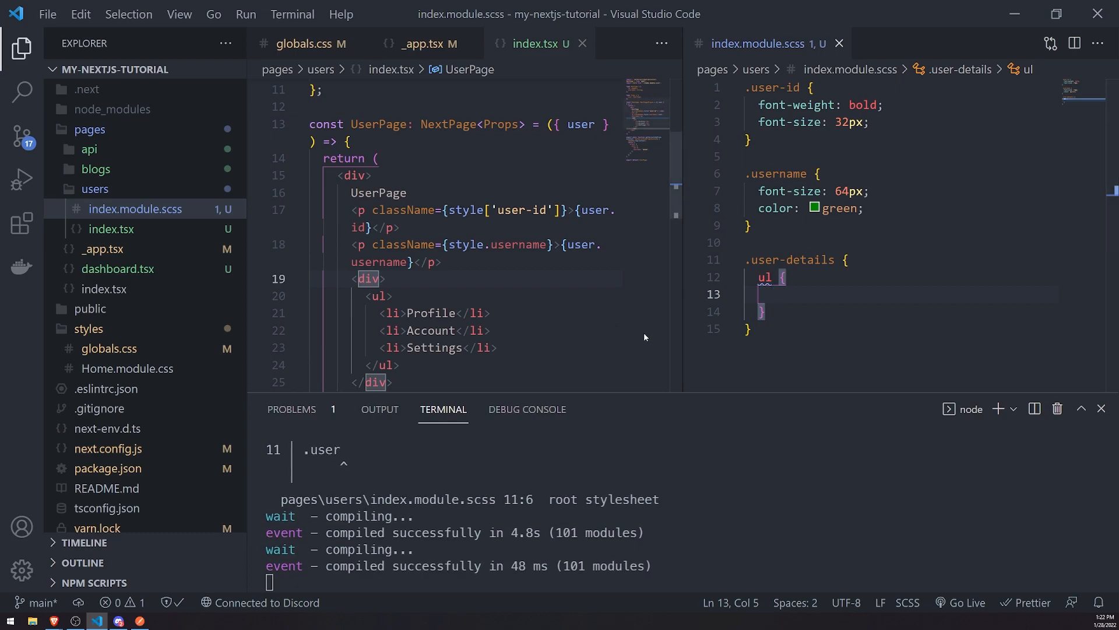
type("list-style-type: none;")
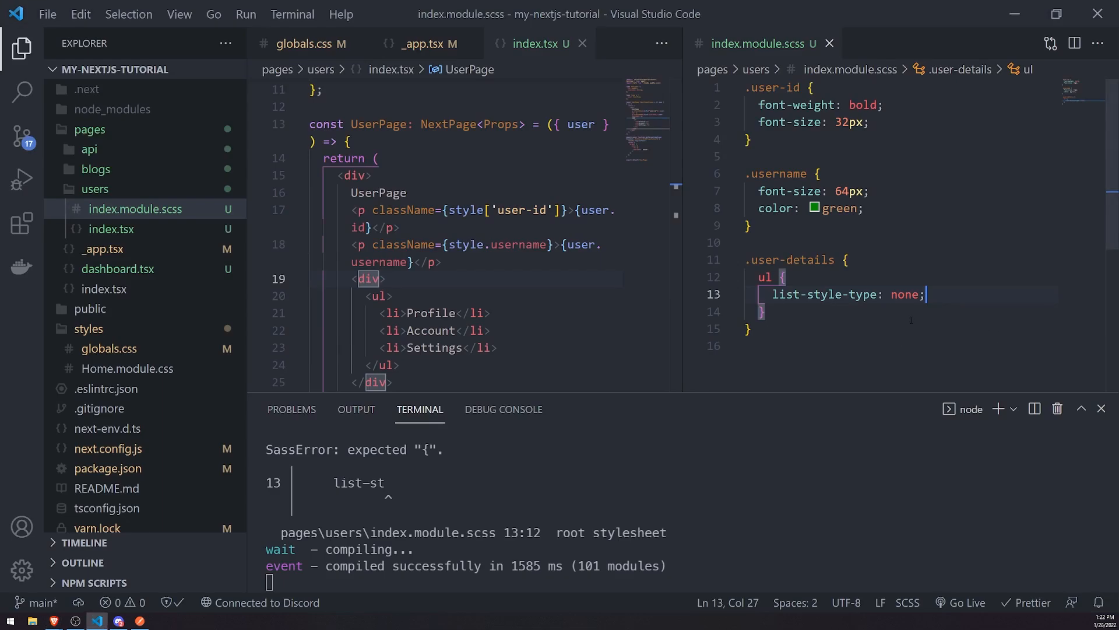
type("margin: 0;")
type("padding: 0;")
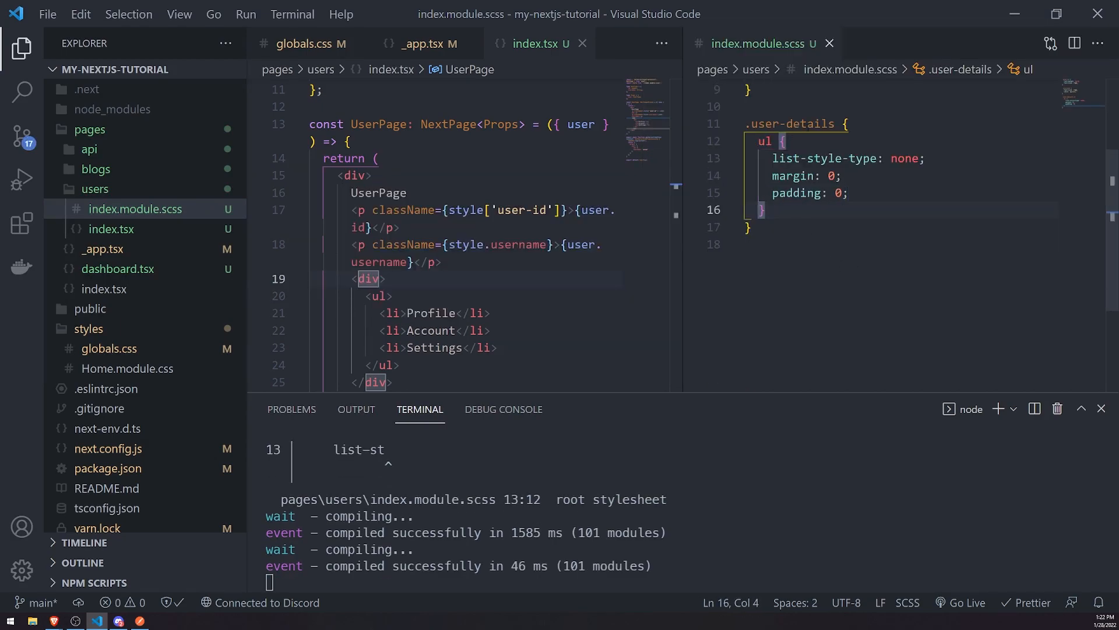
double_click(793, 123)
type(" className='")
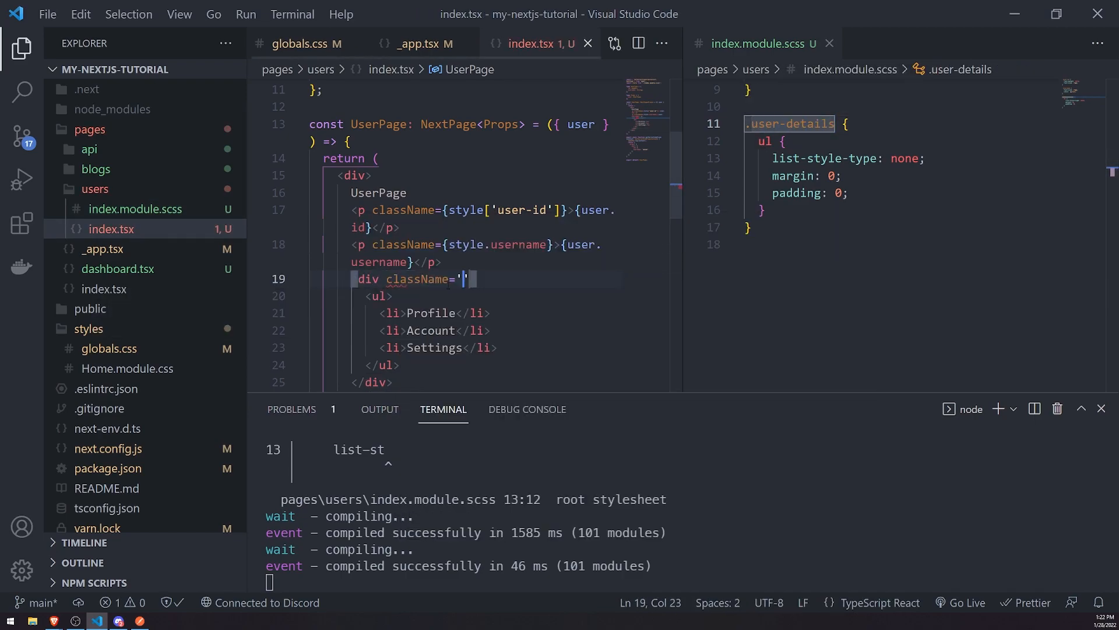
- Give the list's wrapping div className={style['user-details']} in index.tsx
type("{}>")
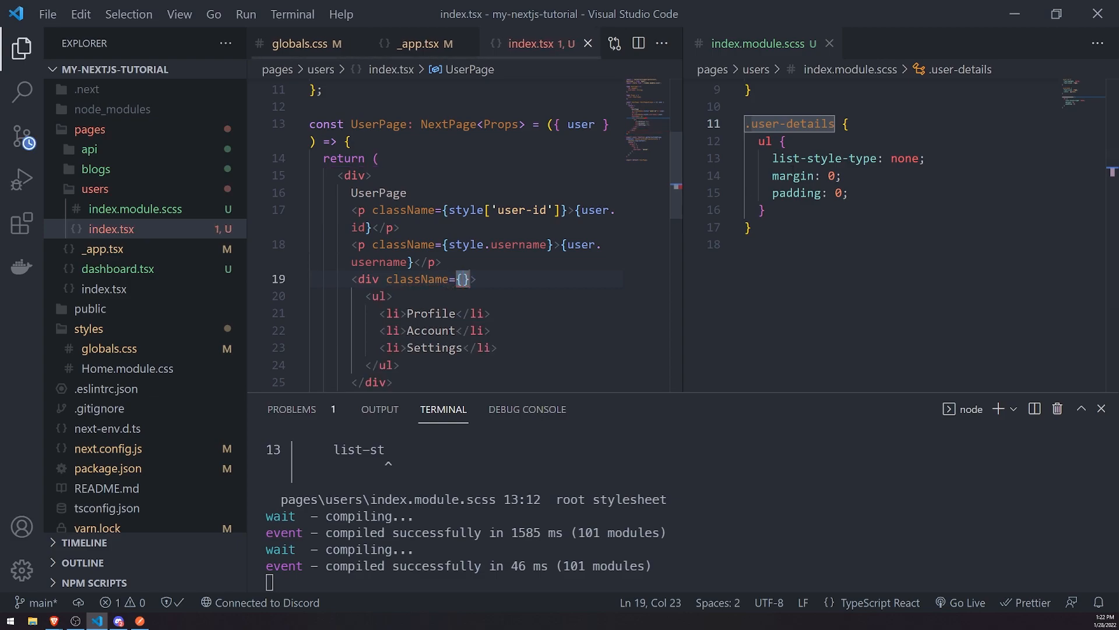
type("sty")
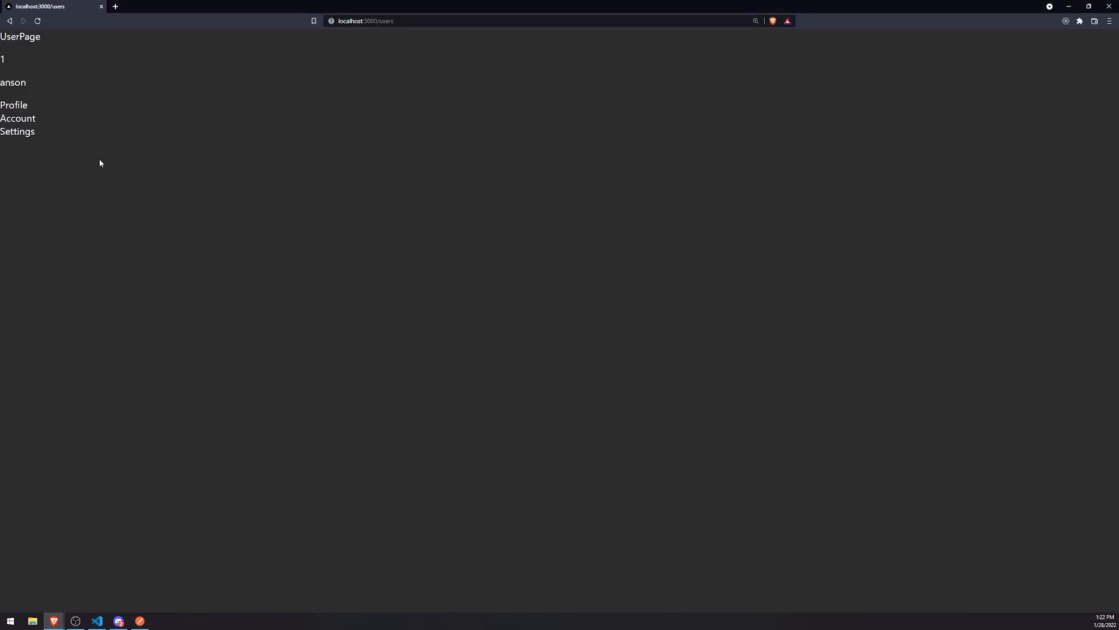
left_click(96, 620)
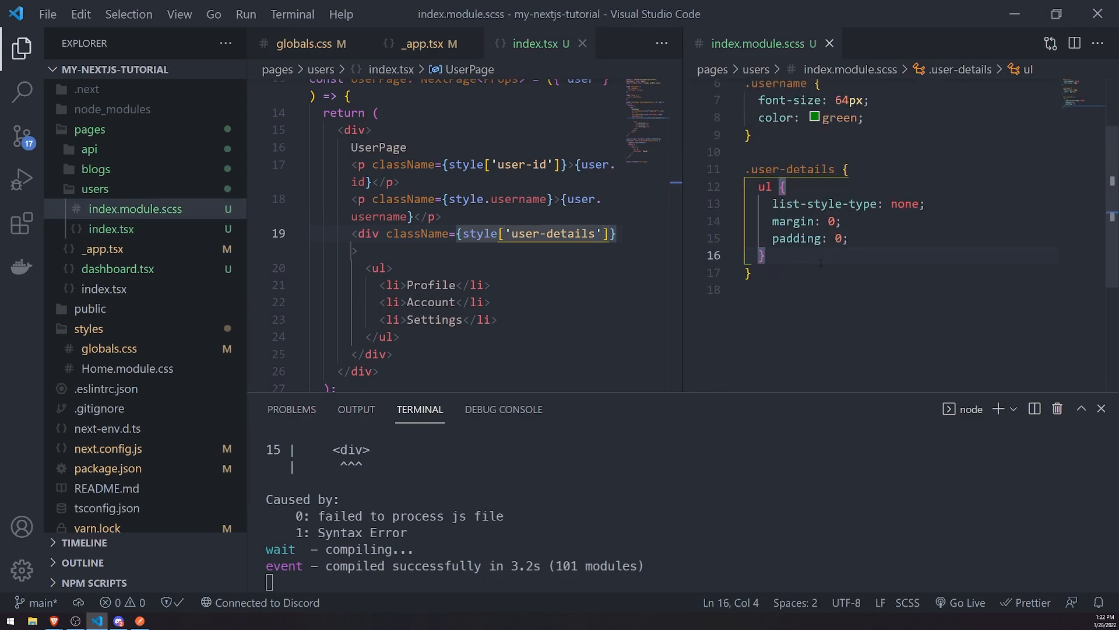
- Begin a nested ul li rule with a color declaration inside .user-details
type("ul li {")
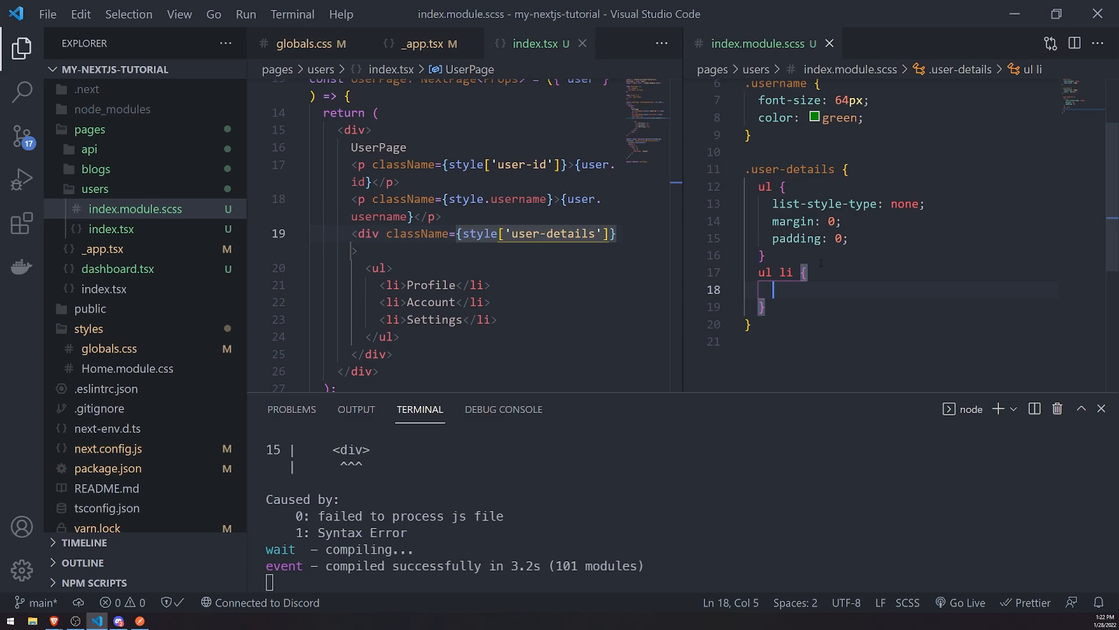
type("col")
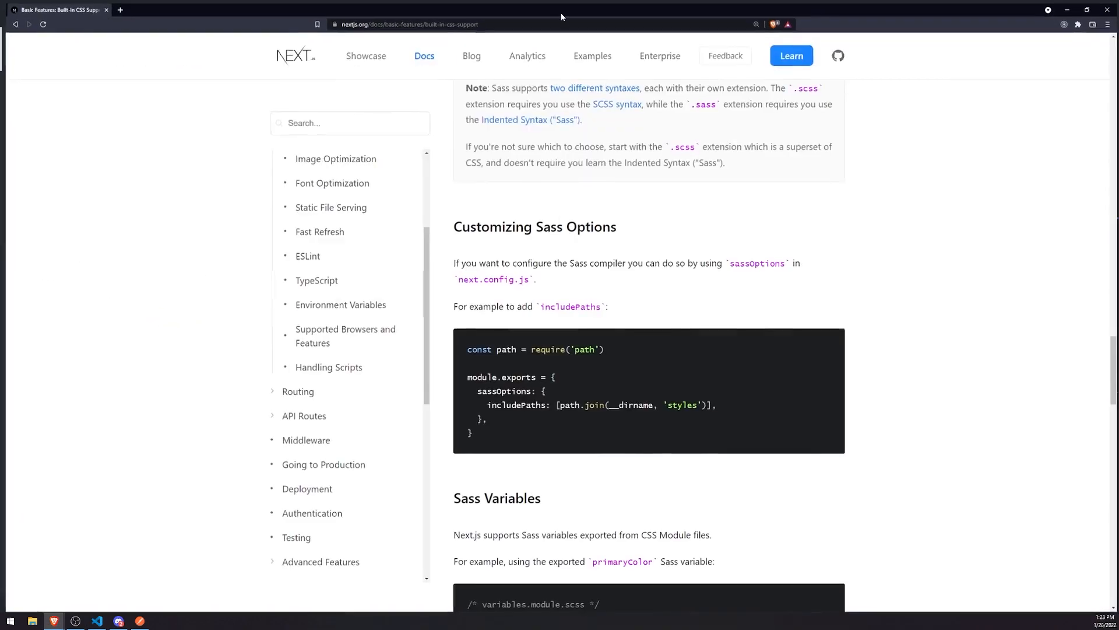
- Scroll the Next.js docs past Sass Variables and CSS-in-JS to the CSS Modules Button example
scroll("down", 3)
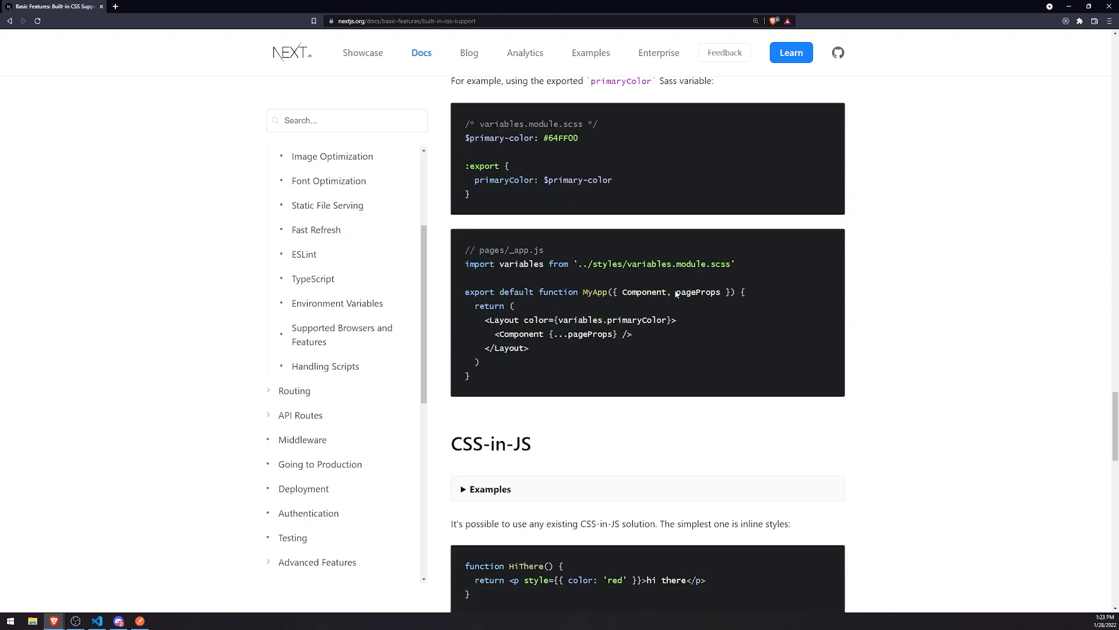
scroll("down", 3)
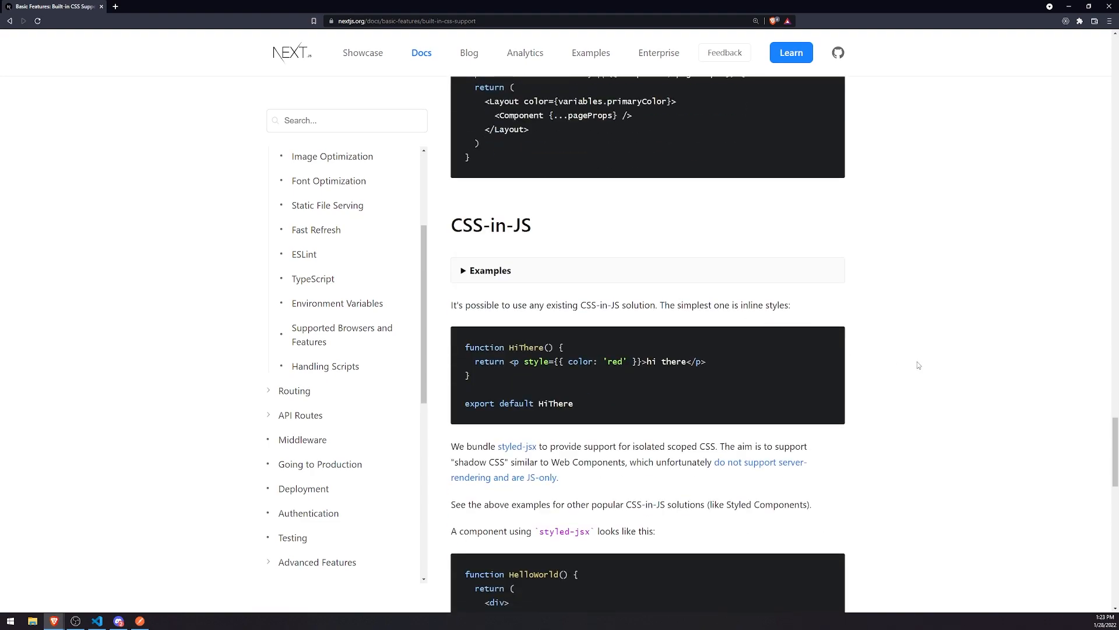
scroll("down", 3)
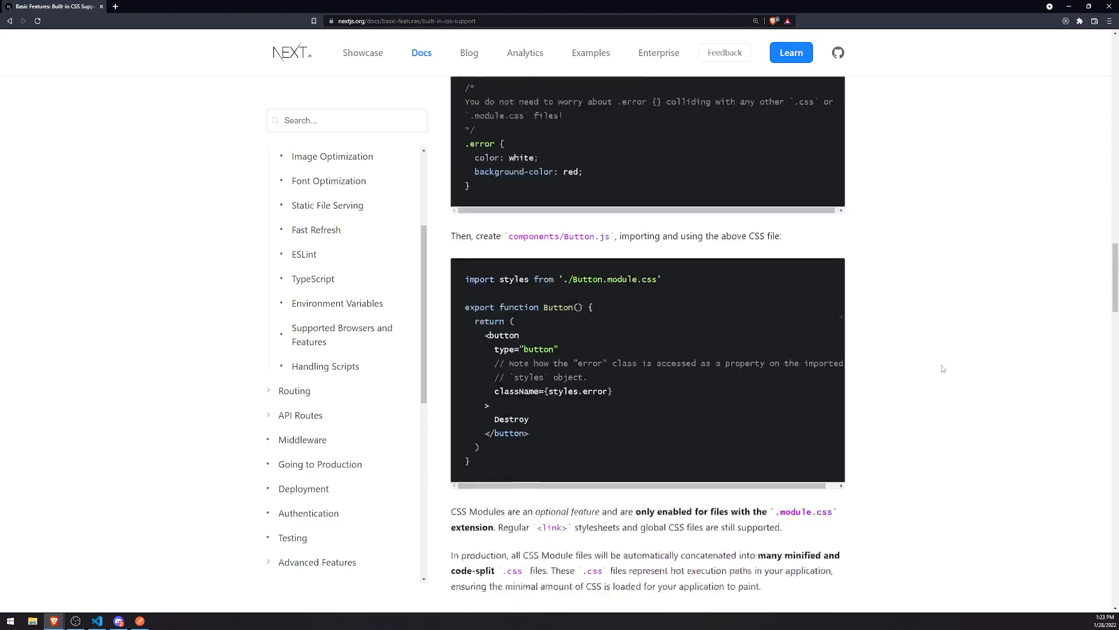